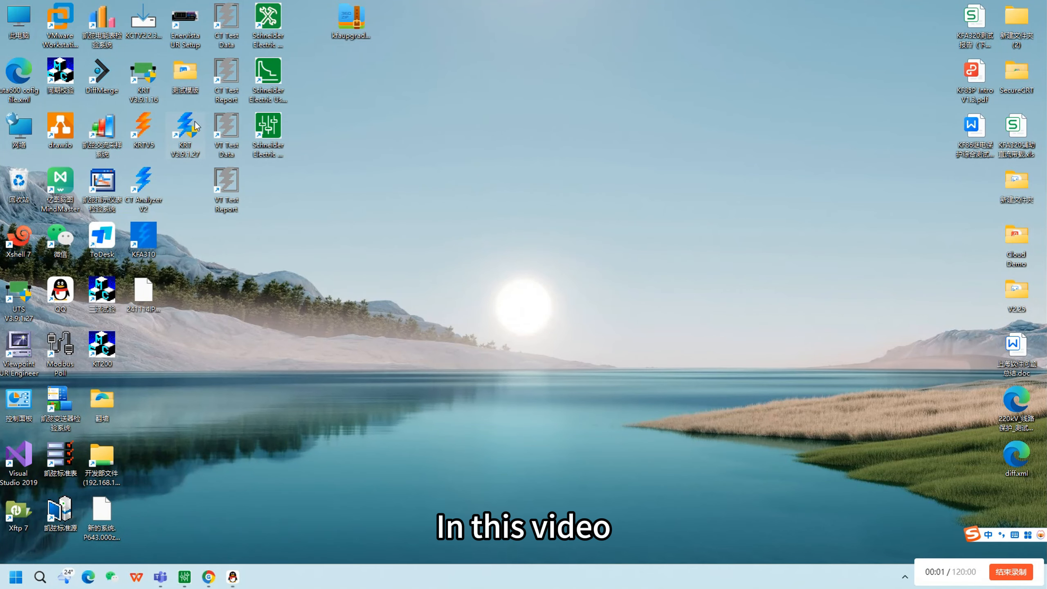
Step: Launch the Relay Test System from the desktop and open the AC Test and Ramping modules
{"action": "double_click", "coordinate": [184, 130]}
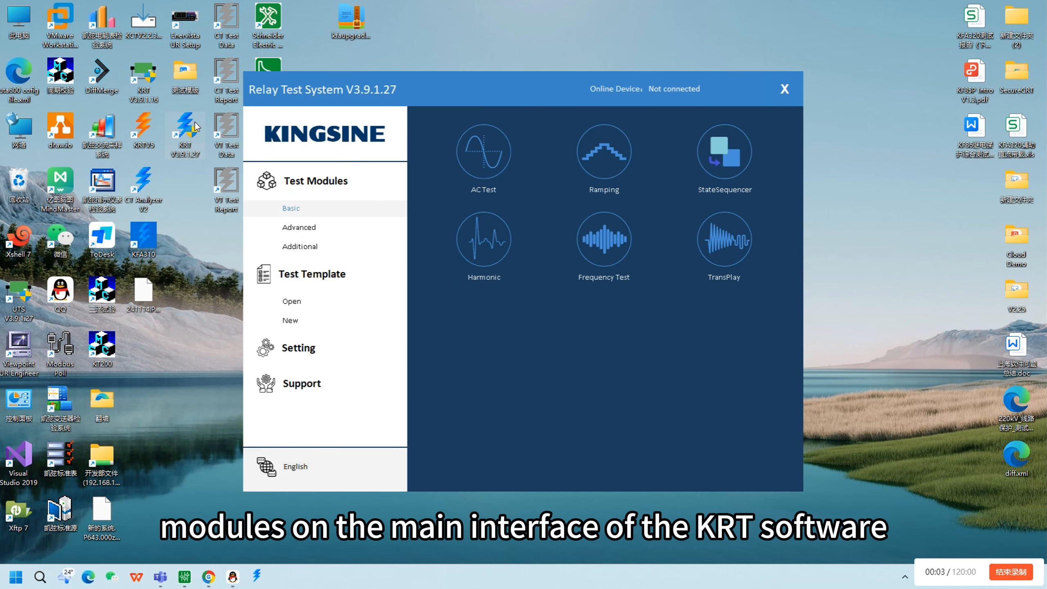
{"action": "mouse_move", "coordinate": [346, 164]}
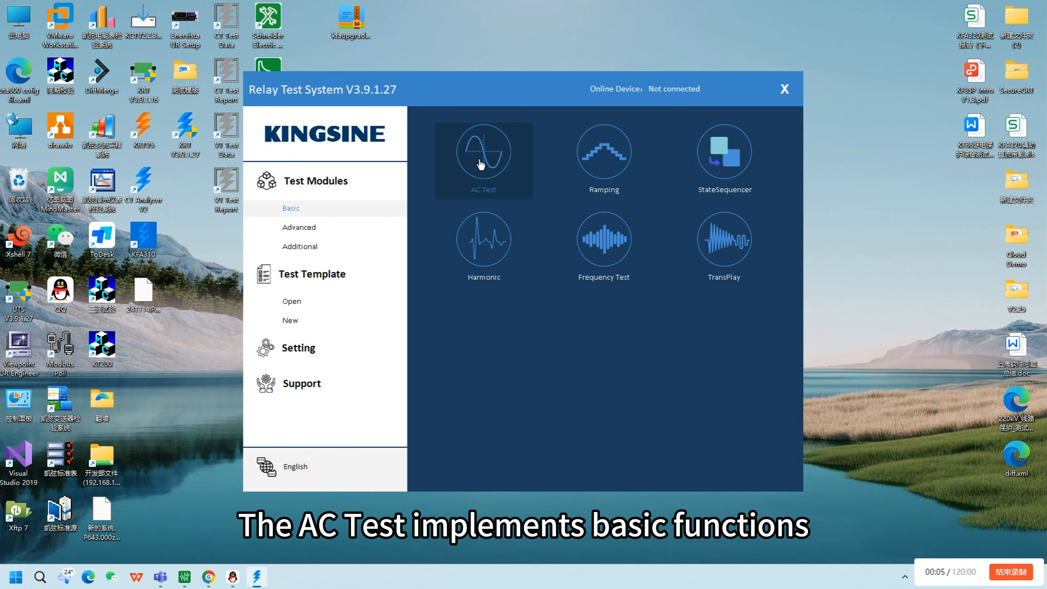
{"action": "left_click", "coordinate": [483, 160]}
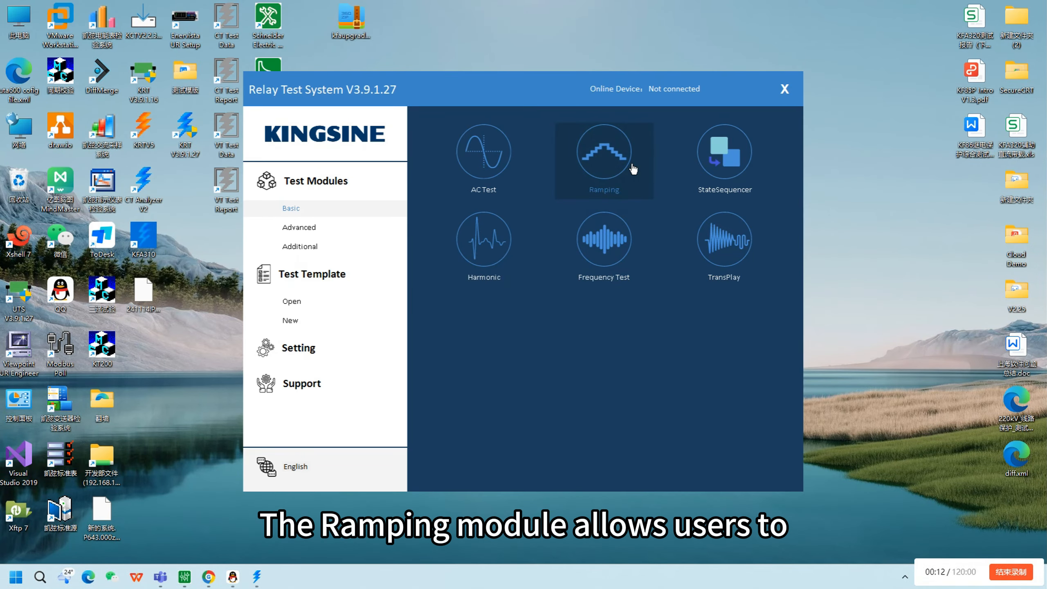
{"action": "left_click", "coordinate": [602, 149]}
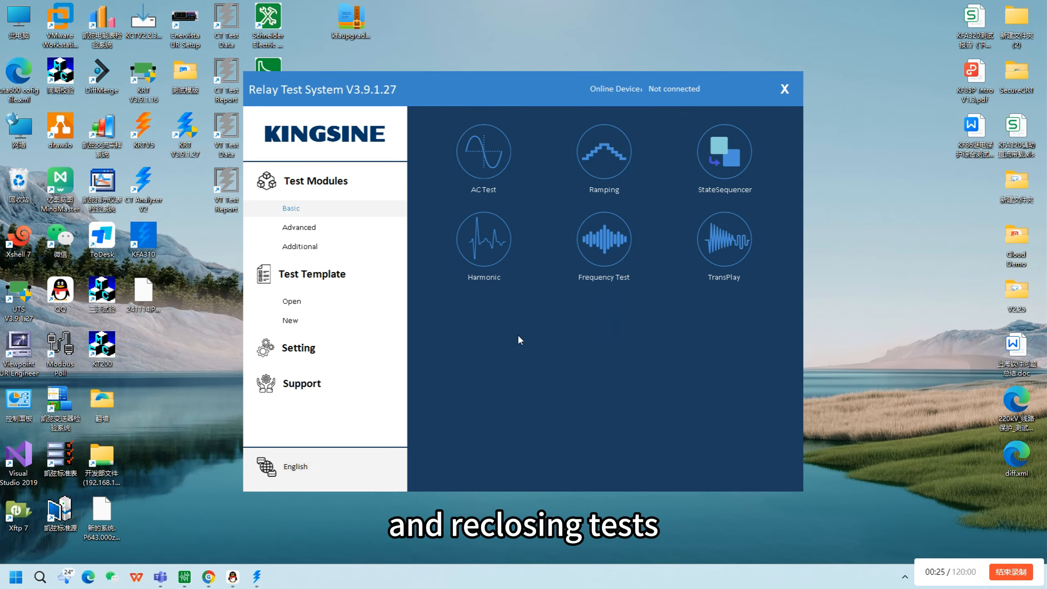
Step: Open the remaining Basic modules through to TransPlay, declining to save templates
{"action": "left_click", "coordinate": [784, 89]}
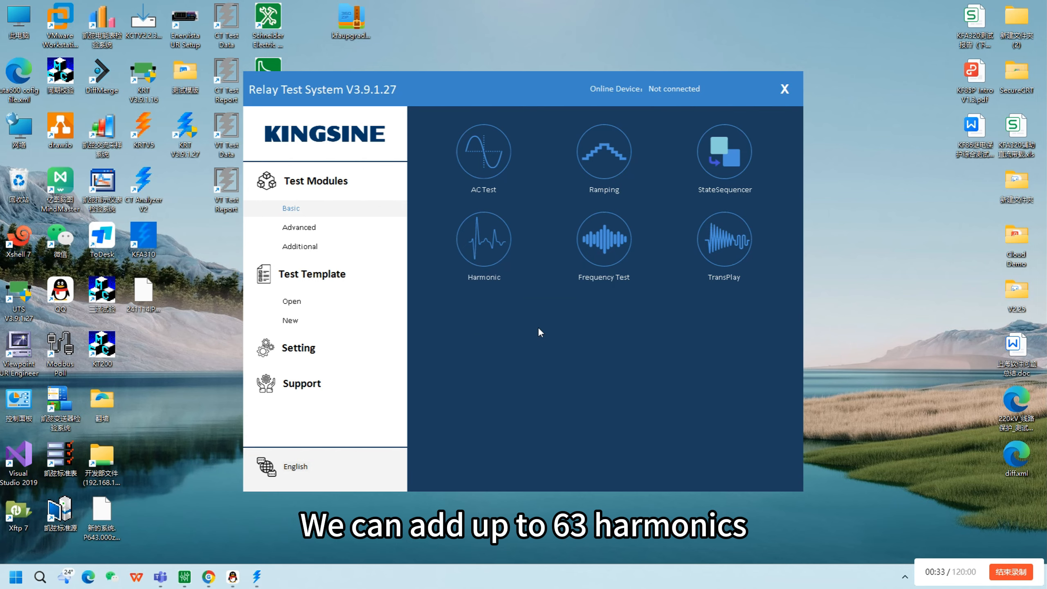
{"action": "left_click", "coordinate": [603, 237]}
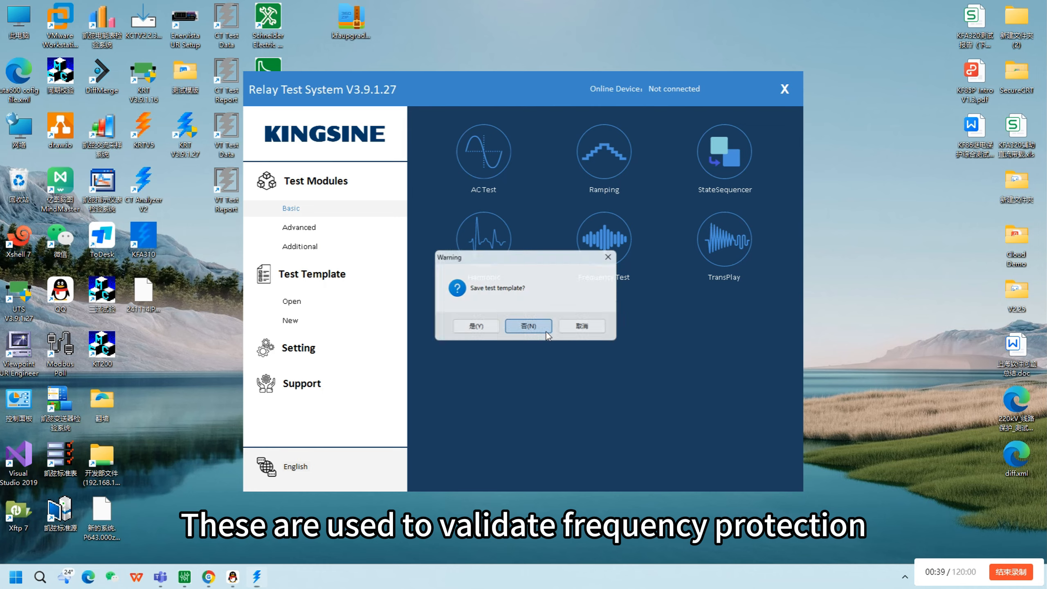
{"action": "left_click", "coordinate": [527, 326]}
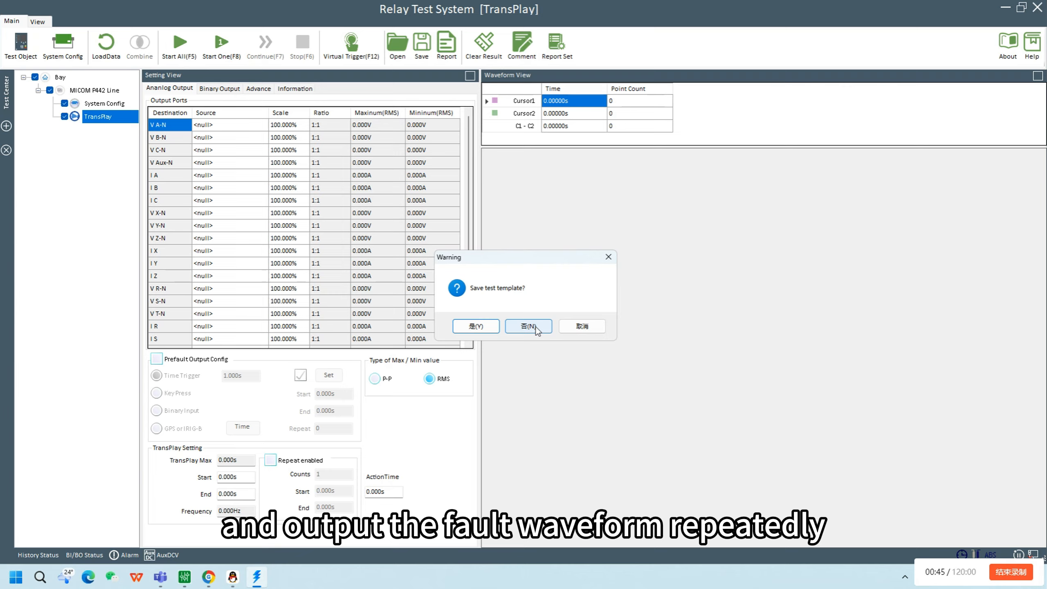
Step: Close TransPlay without saving, show the Advanced modules and open Distance
{"action": "left_click", "coordinate": [528, 326]}
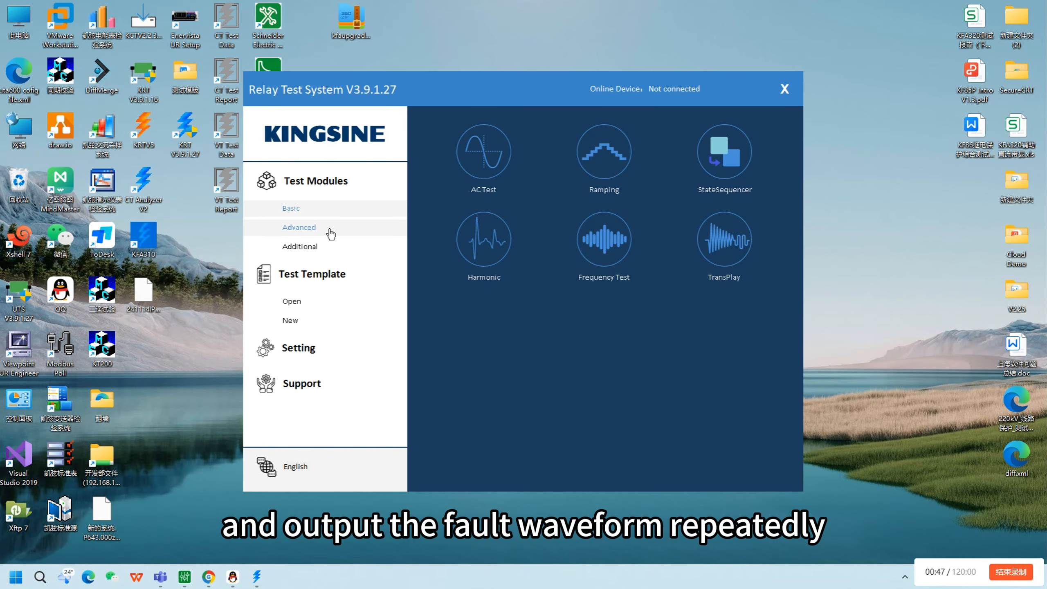
{"action": "left_click", "coordinate": [299, 227]}
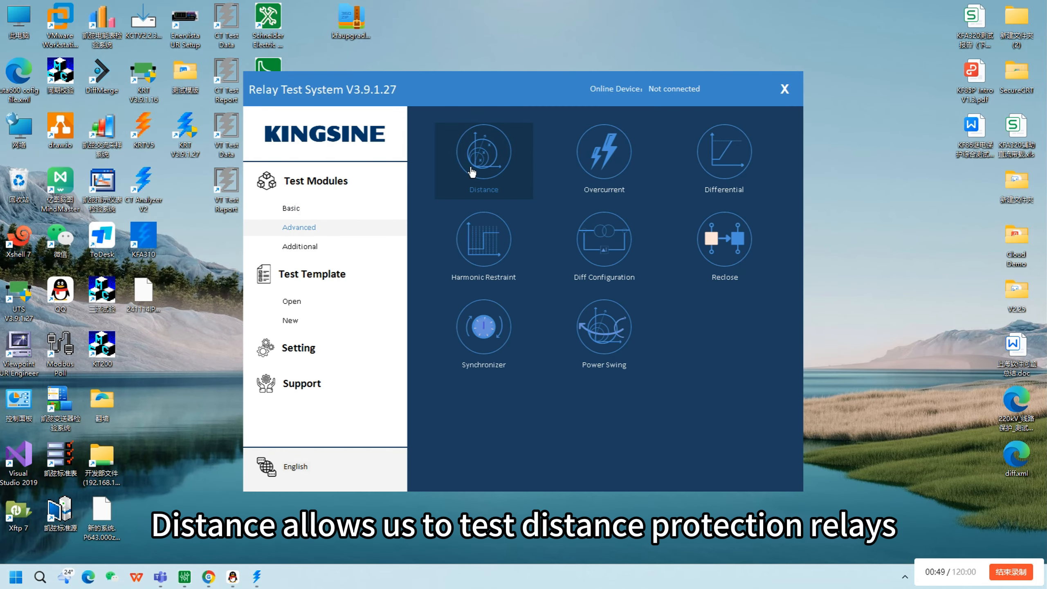
{"action": "left_click", "coordinate": [483, 161]}
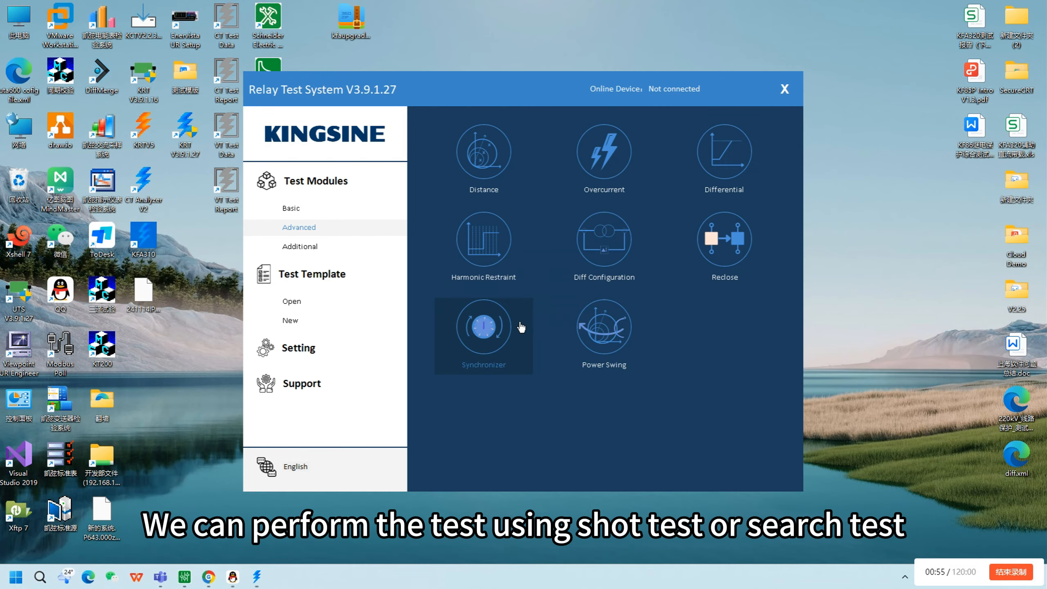
{"action": "mouse_move", "coordinate": [621, 170]}
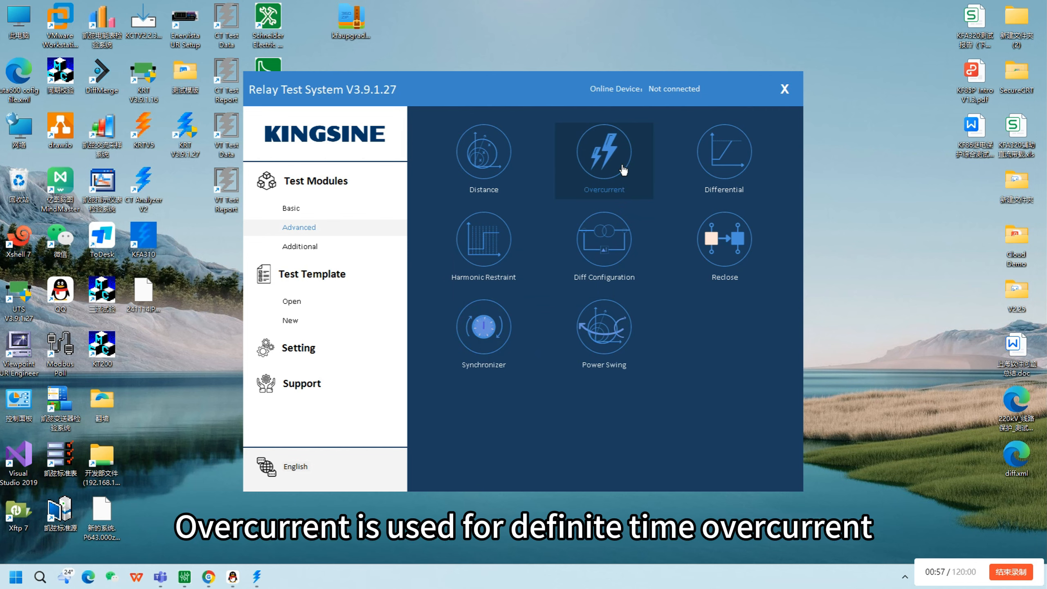
Step: Open the Overcurrent, Differential and Harmonic Restraint modules in turn
{"action": "left_click", "coordinate": [603, 148]}
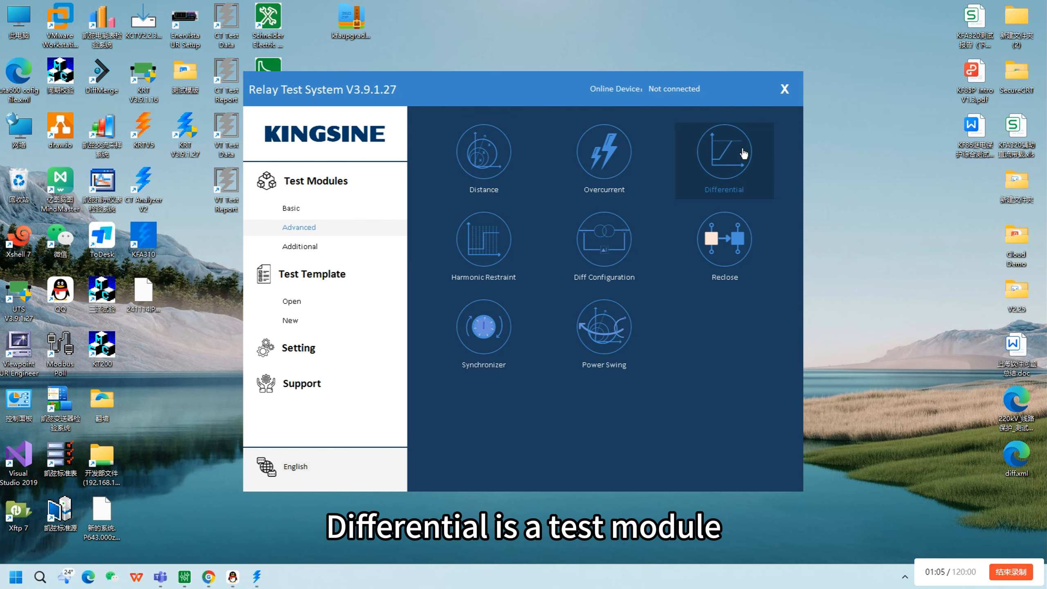
{"action": "left_click", "coordinate": [723, 158]}
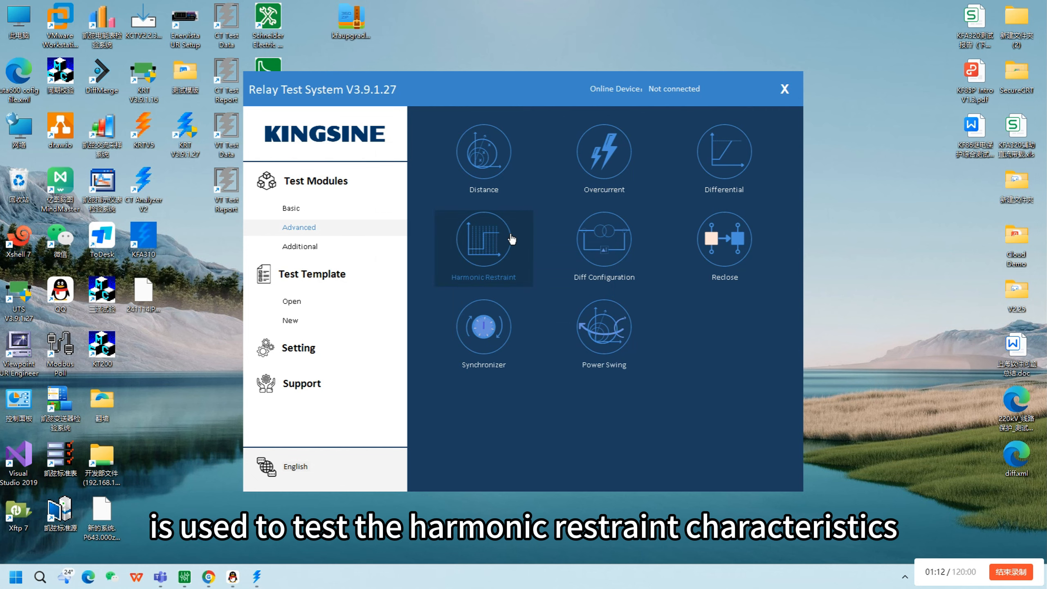
{"action": "left_click", "coordinate": [483, 247]}
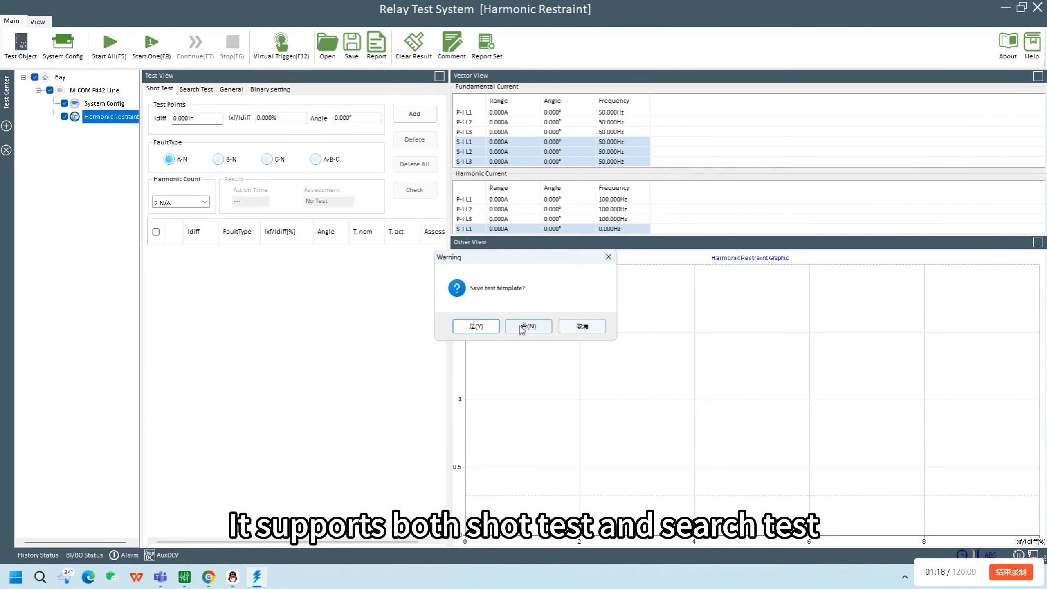
Step: Close Harmonic Restraint, then open Diff Configuration and Reclose without saving templates
{"action": "left_click", "coordinate": [527, 326]}
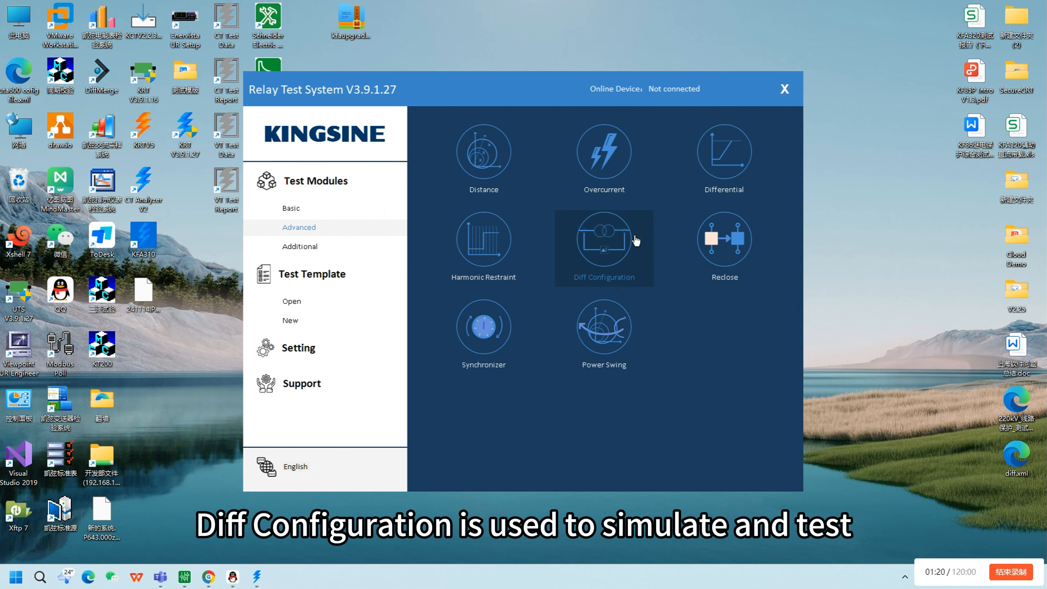
{"action": "left_click", "coordinate": [603, 239]}
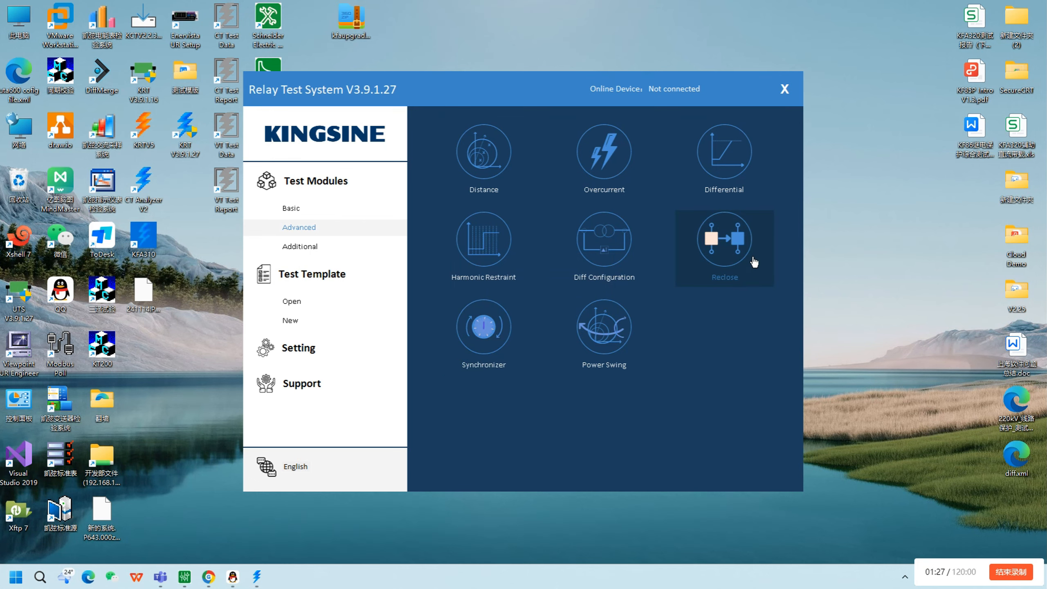
{"action": "left_click", "coordinate": [723, 237]}
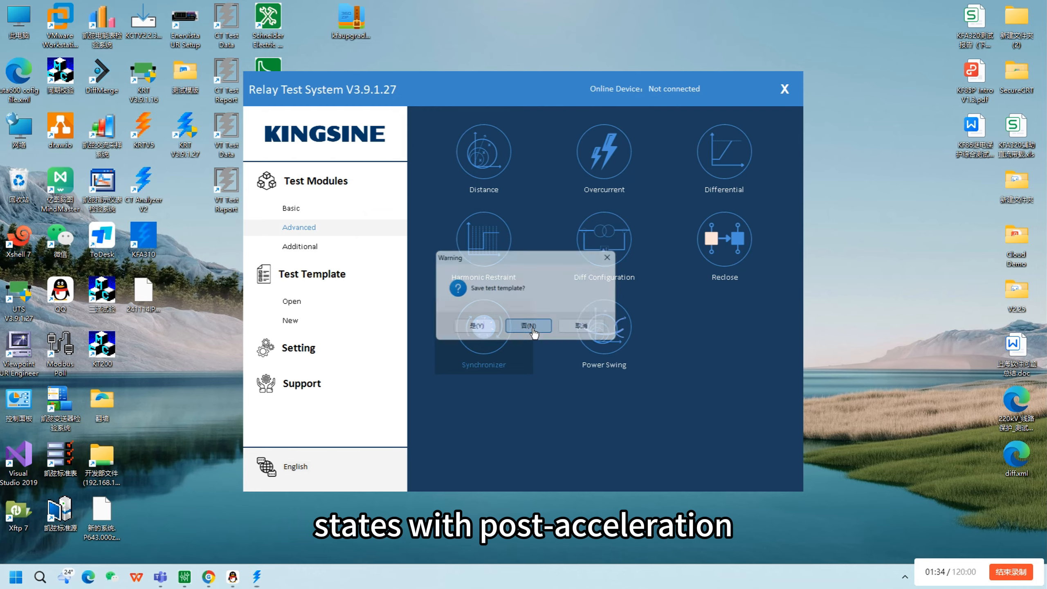
{"action": "left_click", "coordinate": [528, 326]}
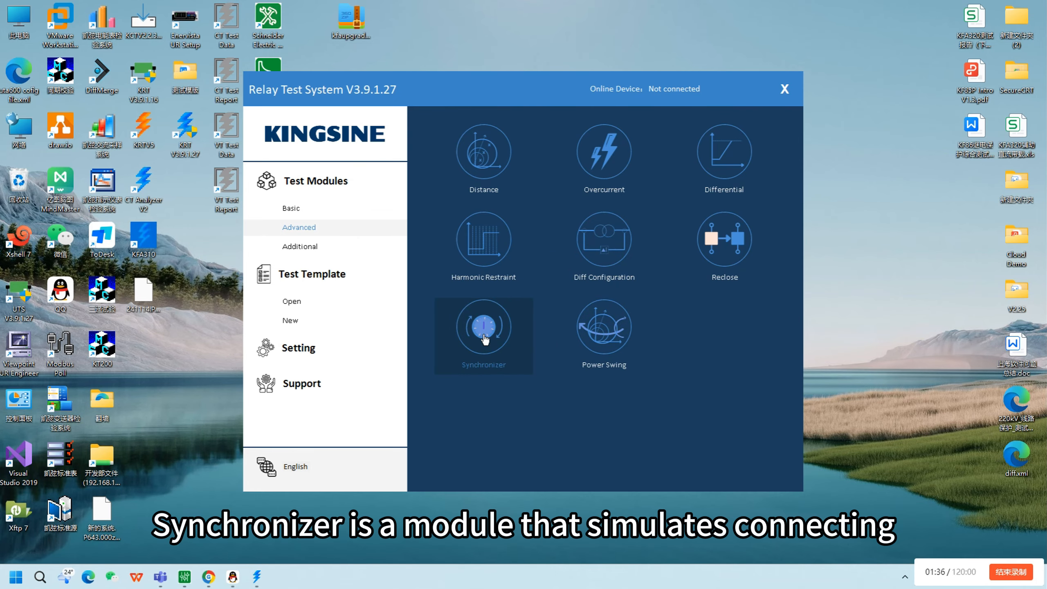
Step: Open Synchronizer and Power Swing, close the test window and show the Additional modules
{"action": "left_click", "coordinate": [483, 327]}
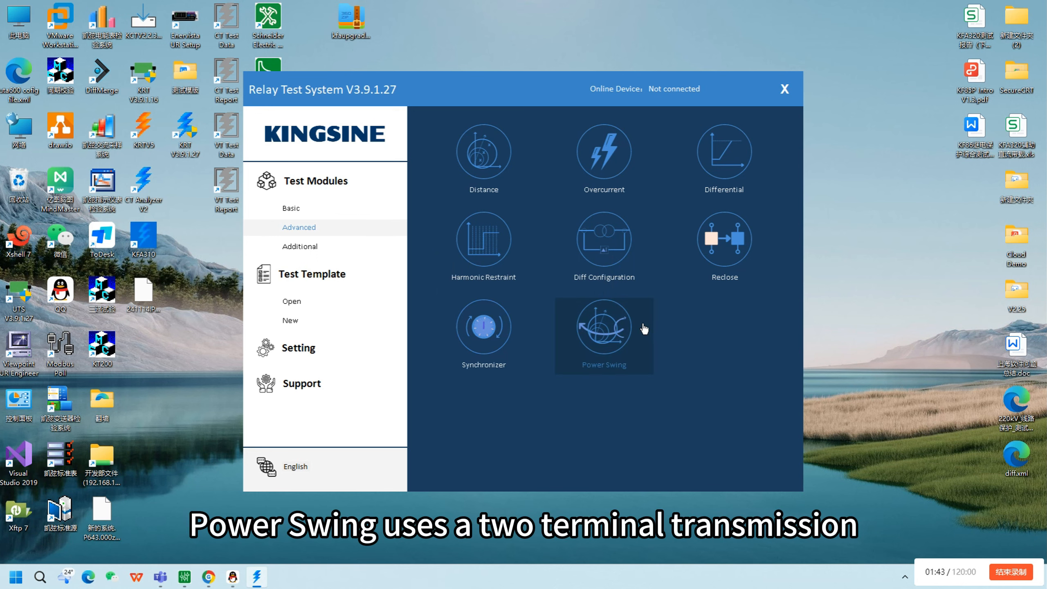
{"action": "left_click", "coordinate": [603, 326]}
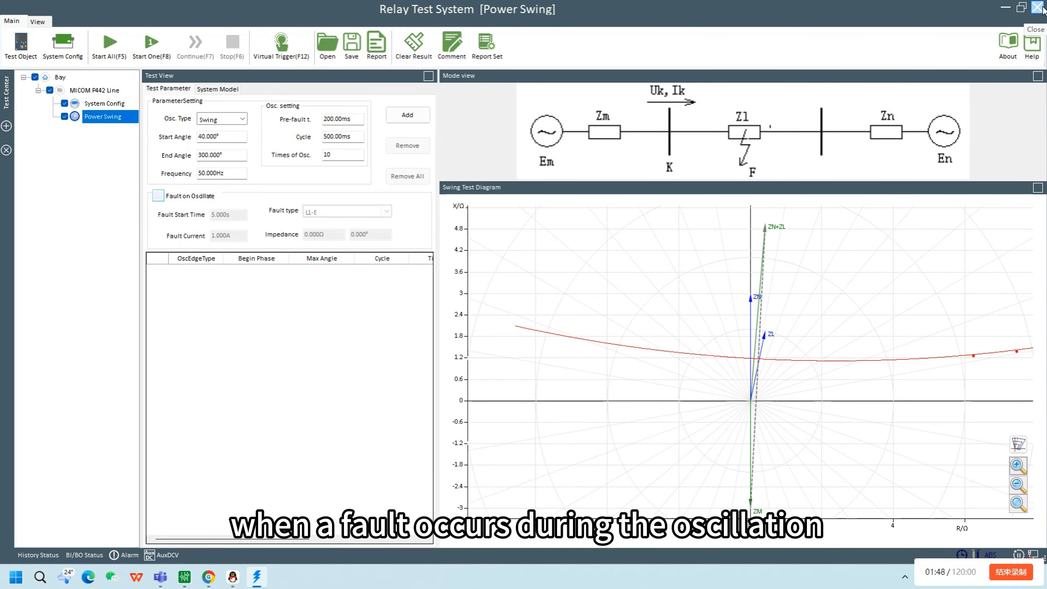
{"action": "left_click", "coordinate": [1039, 7]}
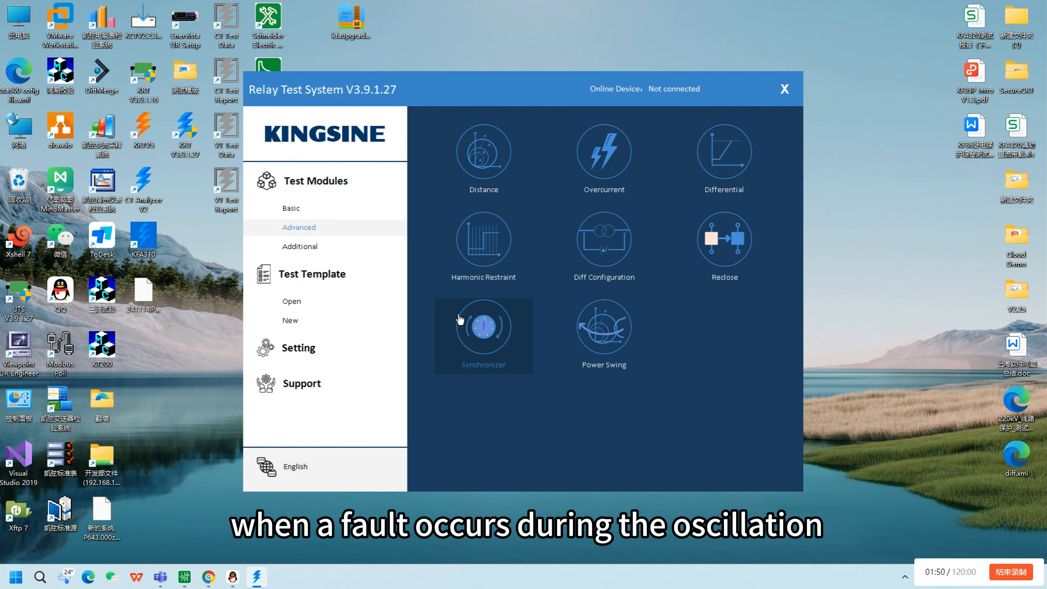
{"action": "left_click", "coordinate": [299, 246]}
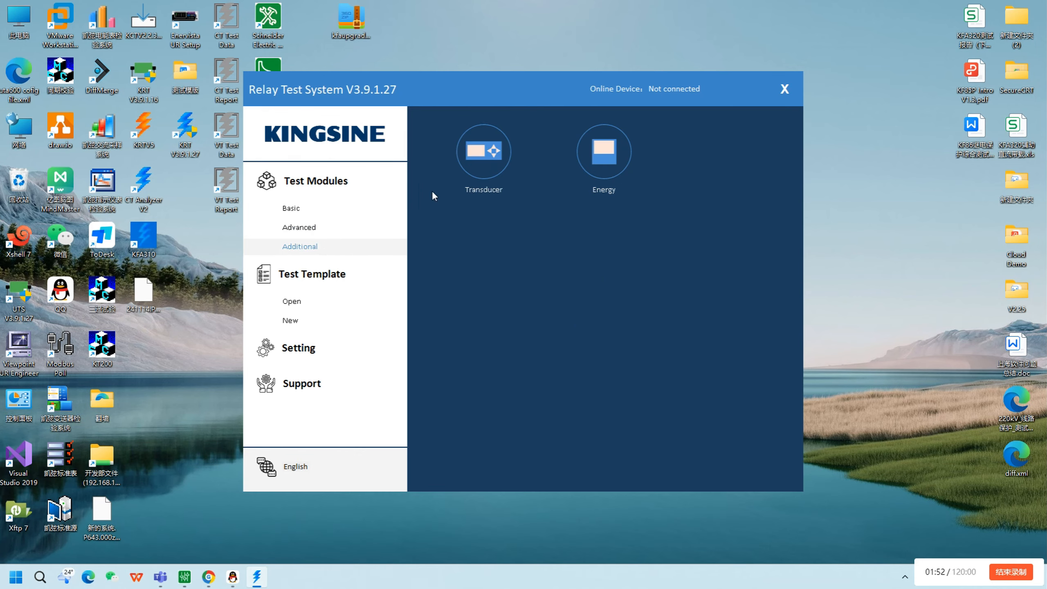
Step: Open the Transducer and Energy modules from the Additional page
{"action": "left_click", "coordinate": [483, 151]}
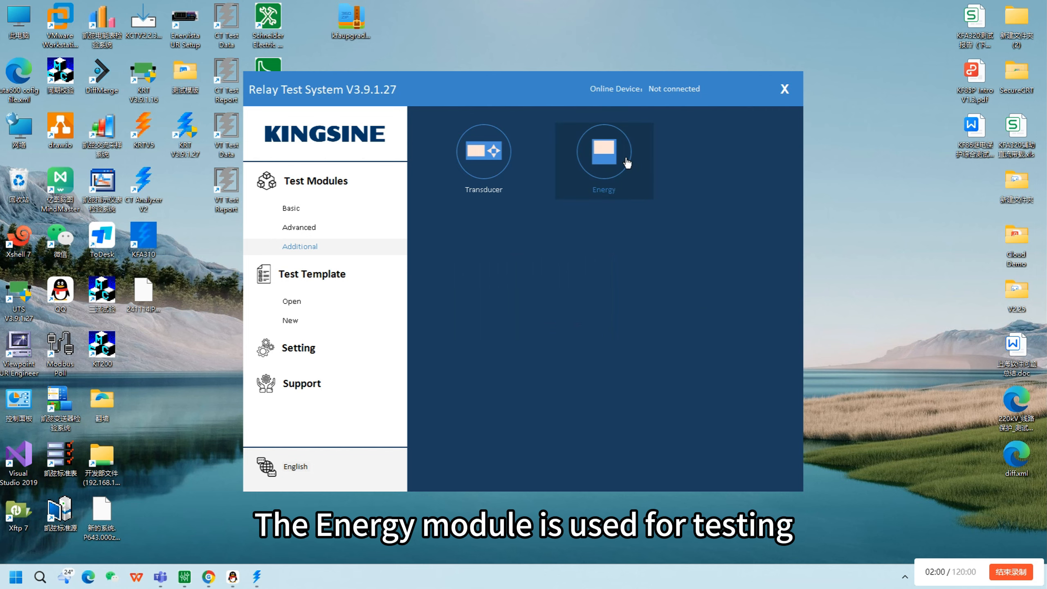
{"action": "left_click", "coordinate": [604, 150]}
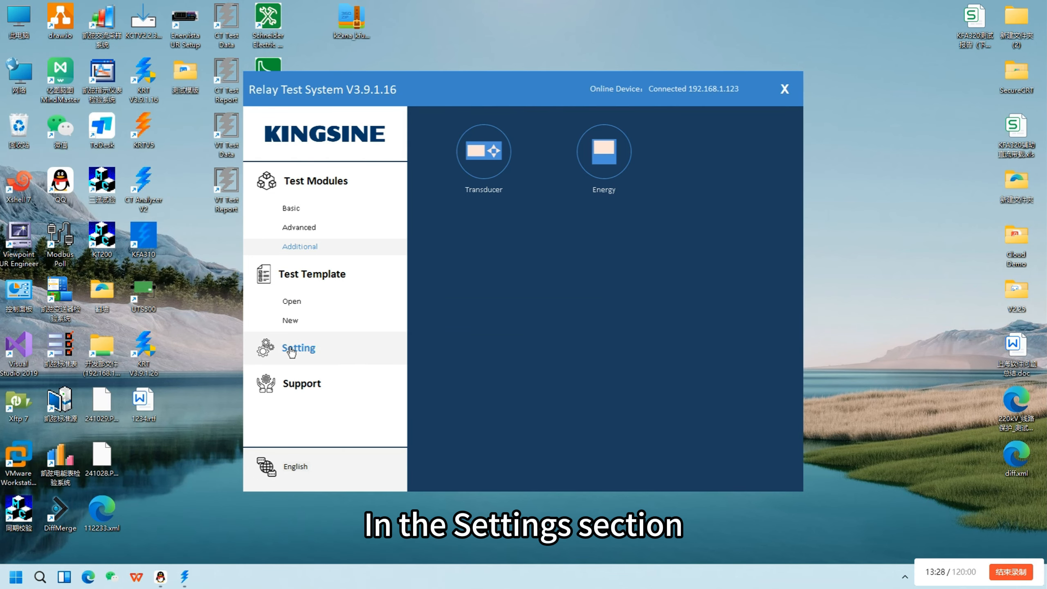
Step: Show the Setting options, review the PC Connect Config hardware parameters and close it
{"action": "left_click", "coordinate": [298, 348]}
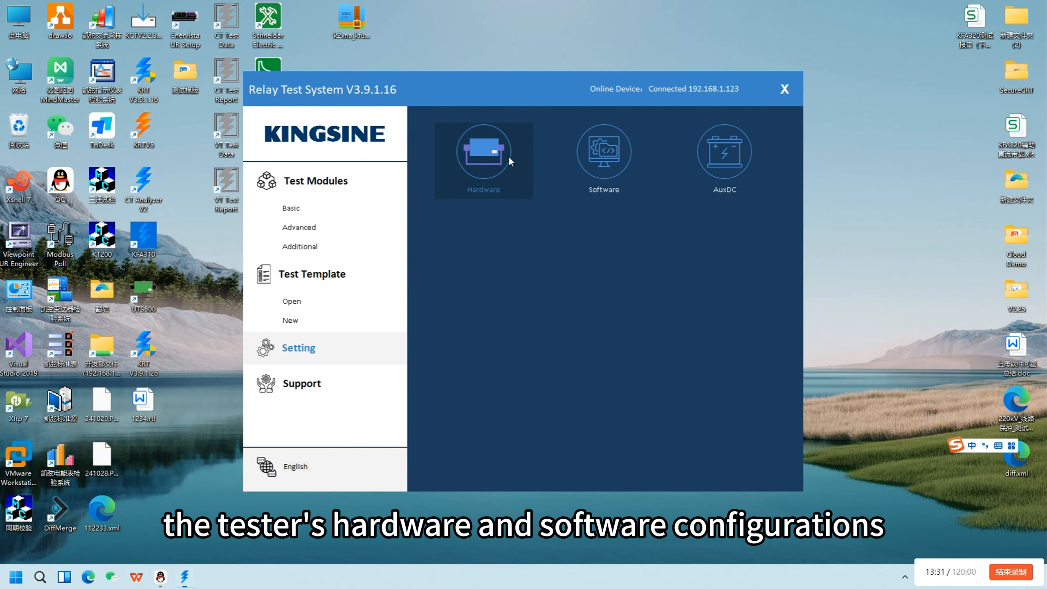
{"action": "left_click", "coordinate": [483, 150]}
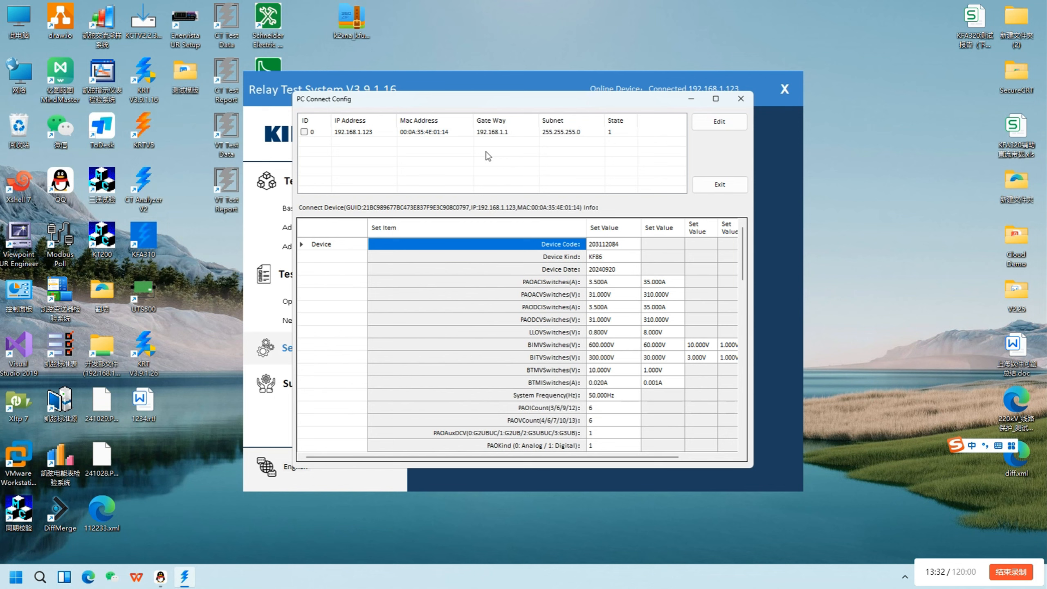
{"action": "scroll", "scroll_direction": "down", "scroll_amount": 3}
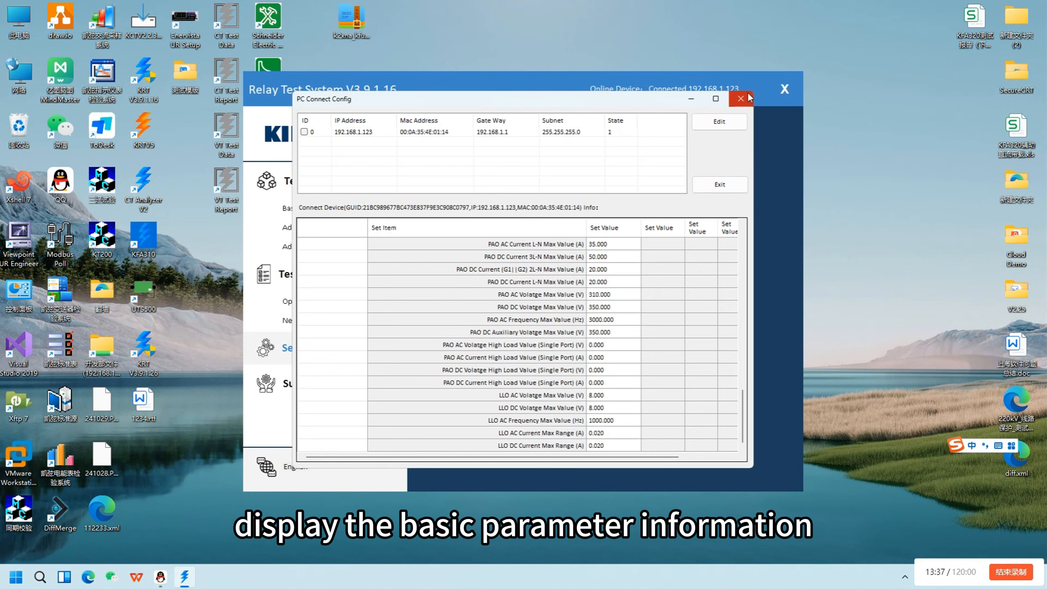
{"action": "left_click", "coordinate": [740, 99]}
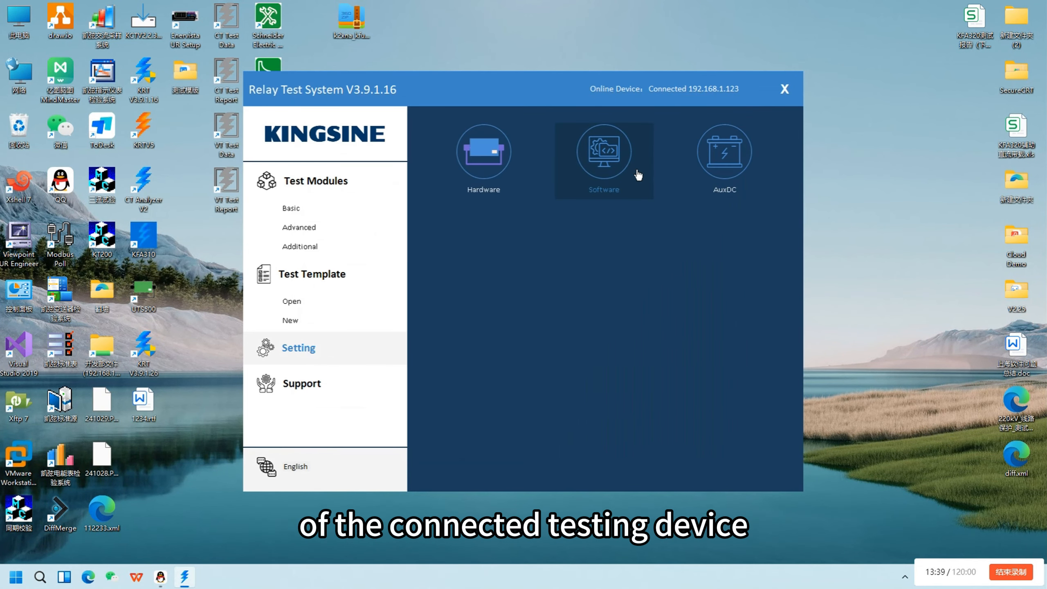
{"action": "left_click", "coordinate": [603, 150]}
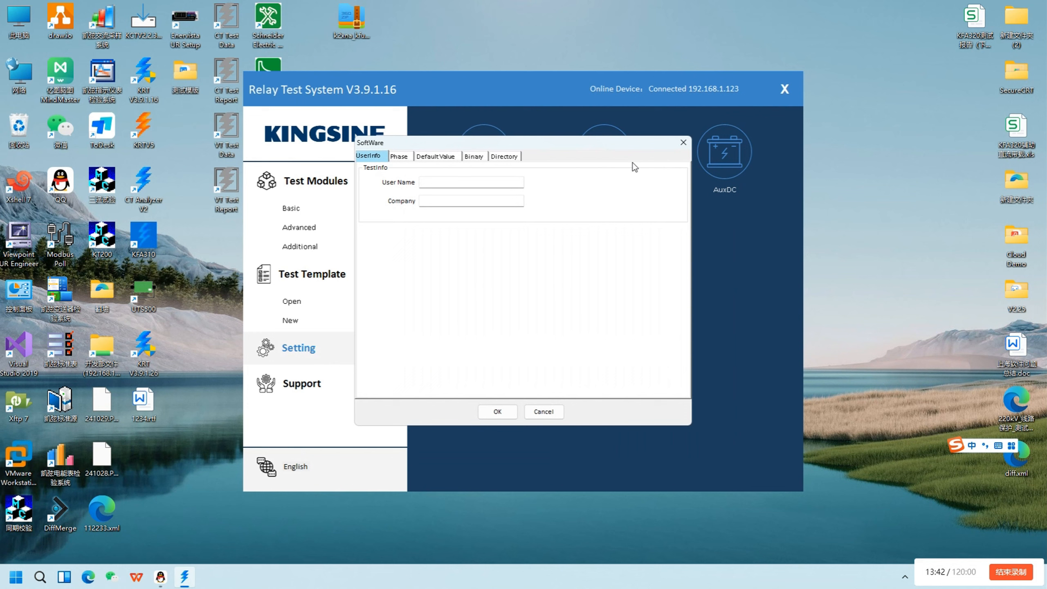
{"action": "left_click", "coordinate": [435, 155]}
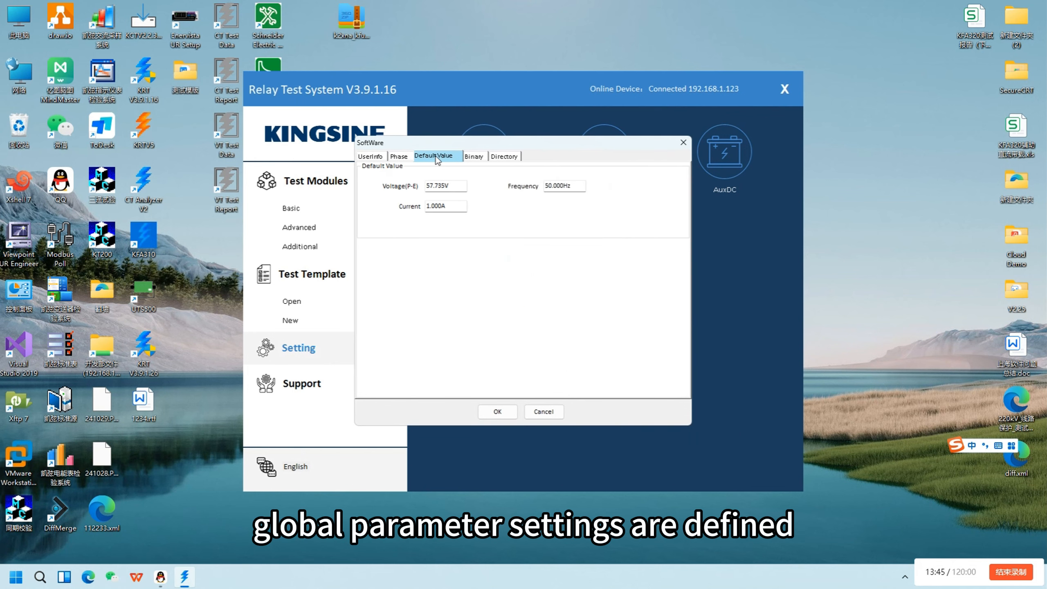
{"action": "left_click", "coordinate": [502, 156]}
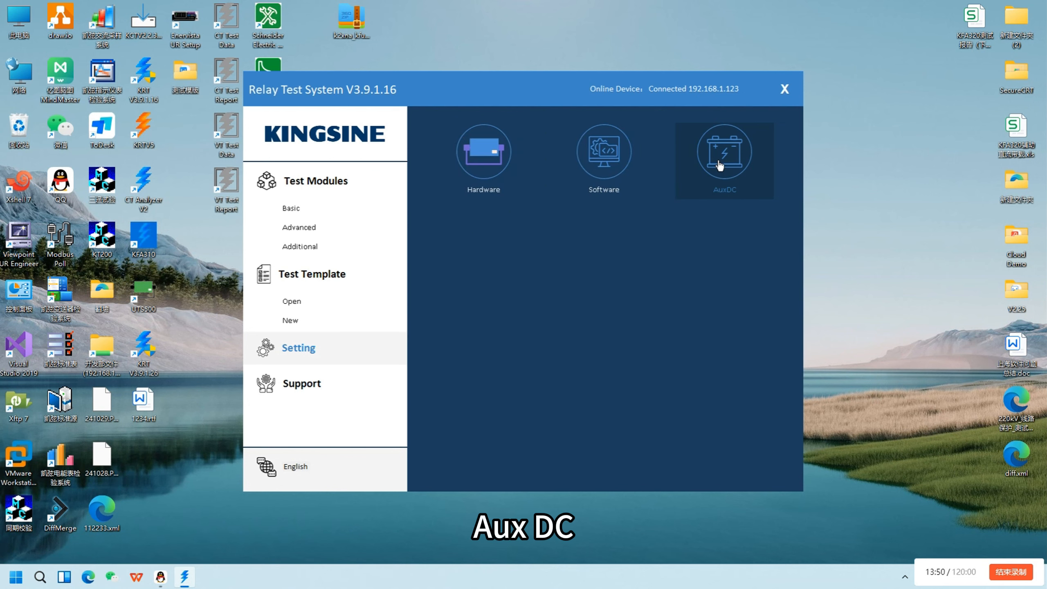
{"action": "left_click", "coordinate": [723, 157]}
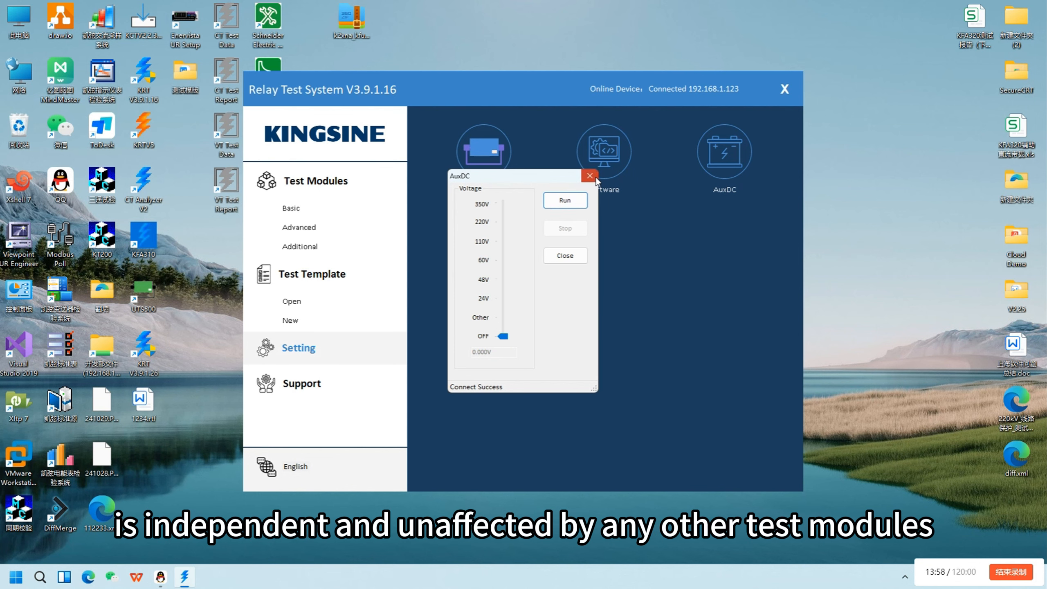
{"action": "left_click", "coordinate": [589, 175]}
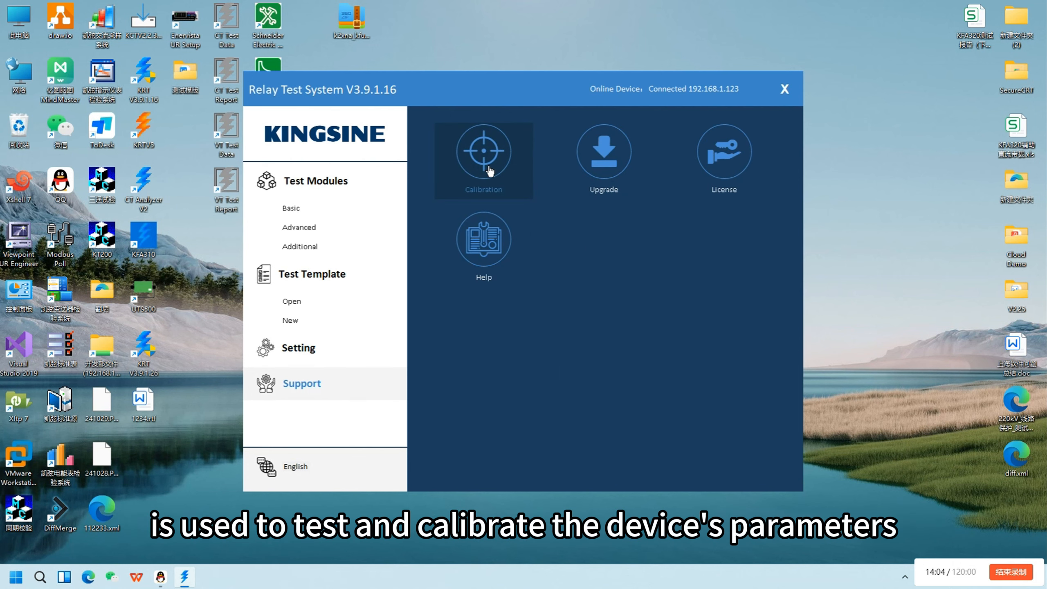
Step: Start the Calibration tool under Support and confirm the login password
{"action": "left_click", "coordinate": [483, 150]}
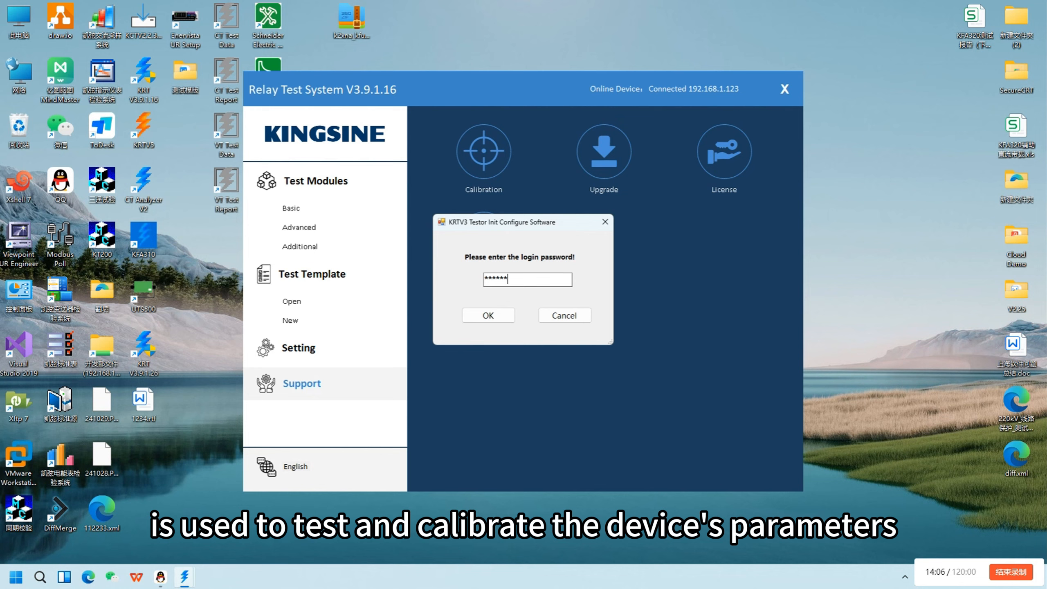
{"action": "left_click", "coordinate": [488, 314]}
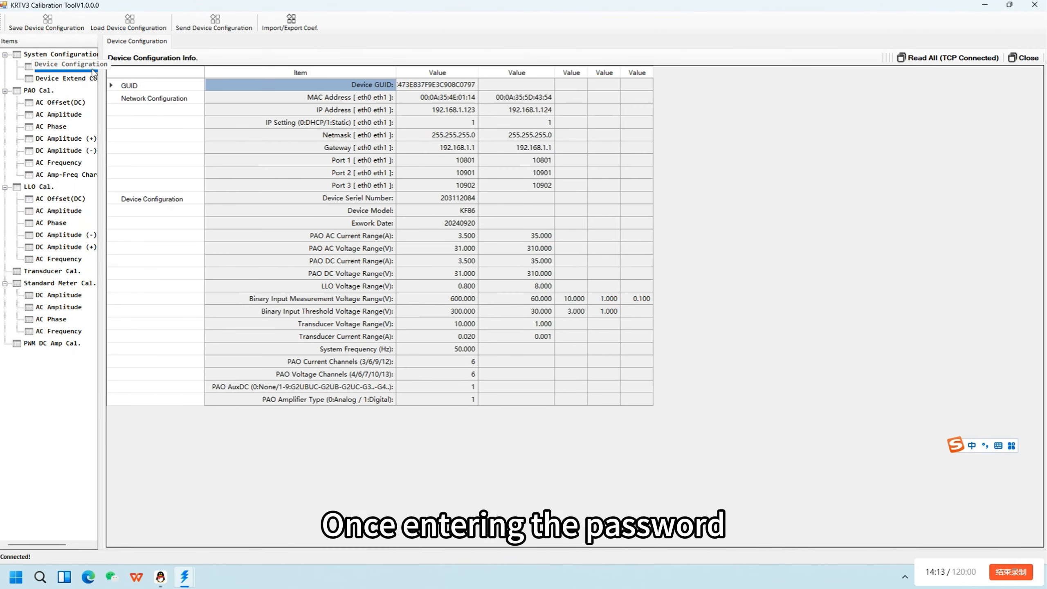
Step: View the basic and extended device configuration, then the PAO AC Frequency calibration page
{"action": "left_click", "coordinate": [64, 66]}
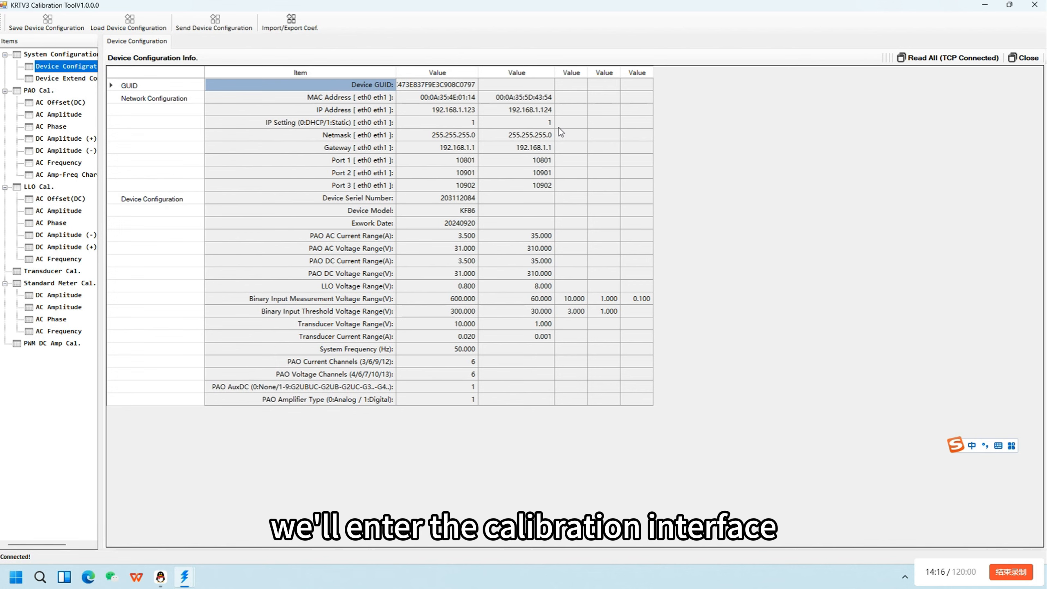
{"action": "left_click", "coordinate": [65, 78]}
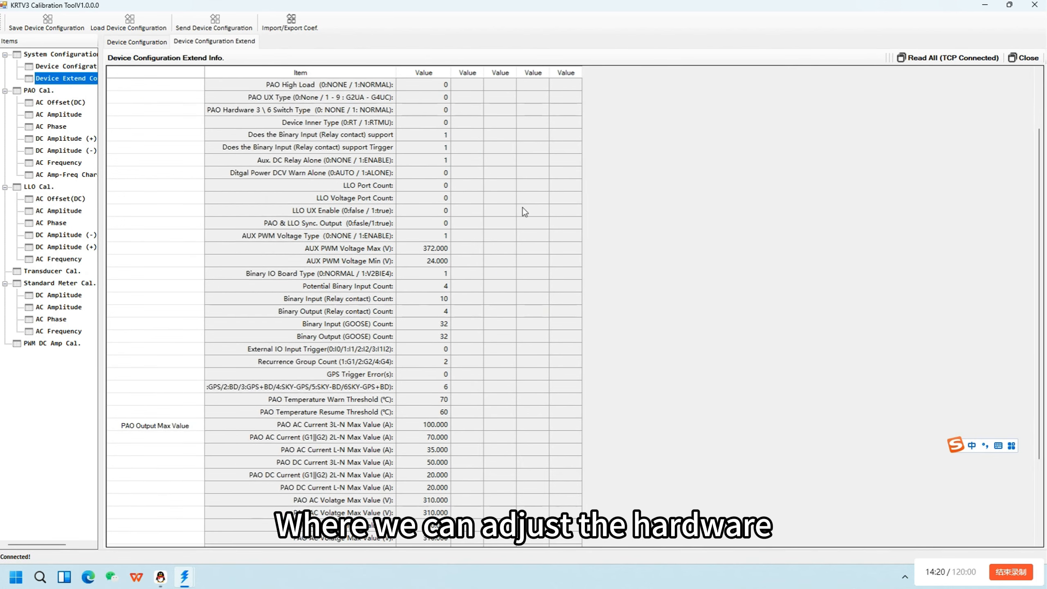
{"action": "scroll", "scroll_direction": "down", "scroll_amount": 3}
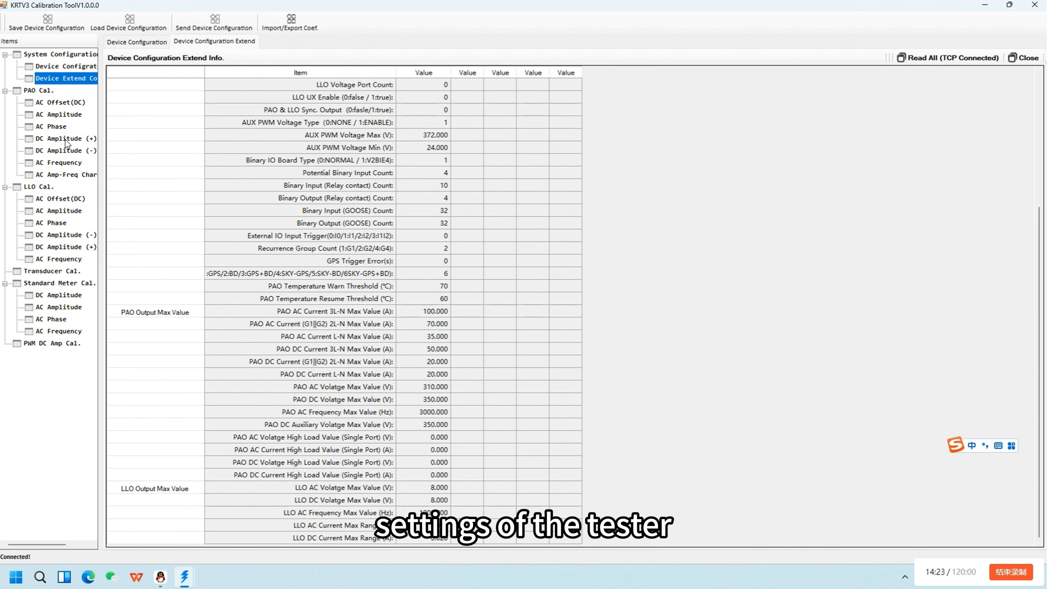
{"action": "left_click", "coordinate": [59, 162]}
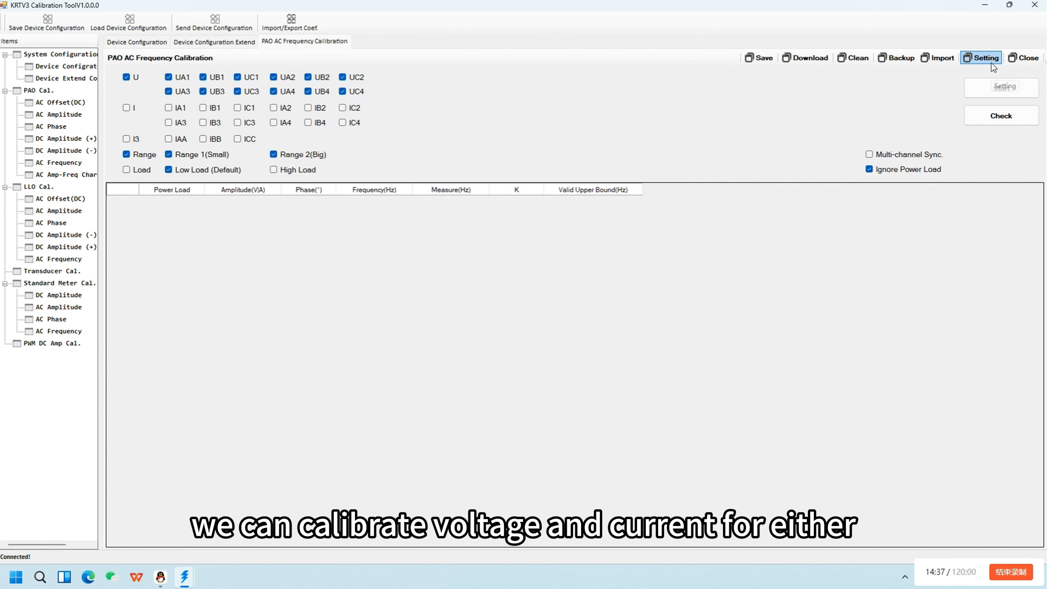
Step: Apply the selected PAO AC Frequency calibration channel settings
{"action": "left_click", "coordinate": [983, 58]}
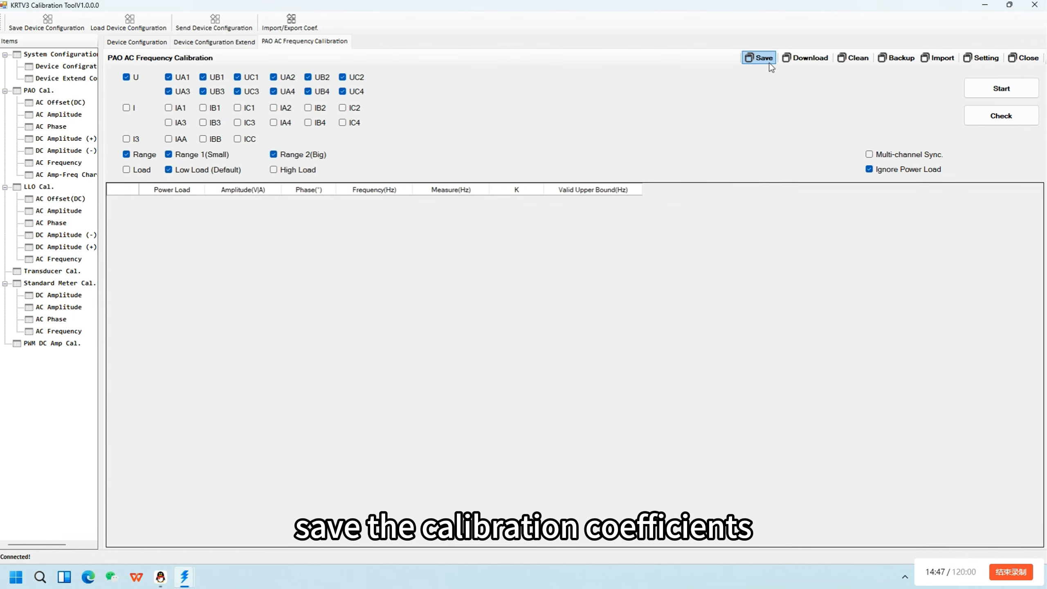
{"action": "mouse_move", "coordinate": [809, 57]}
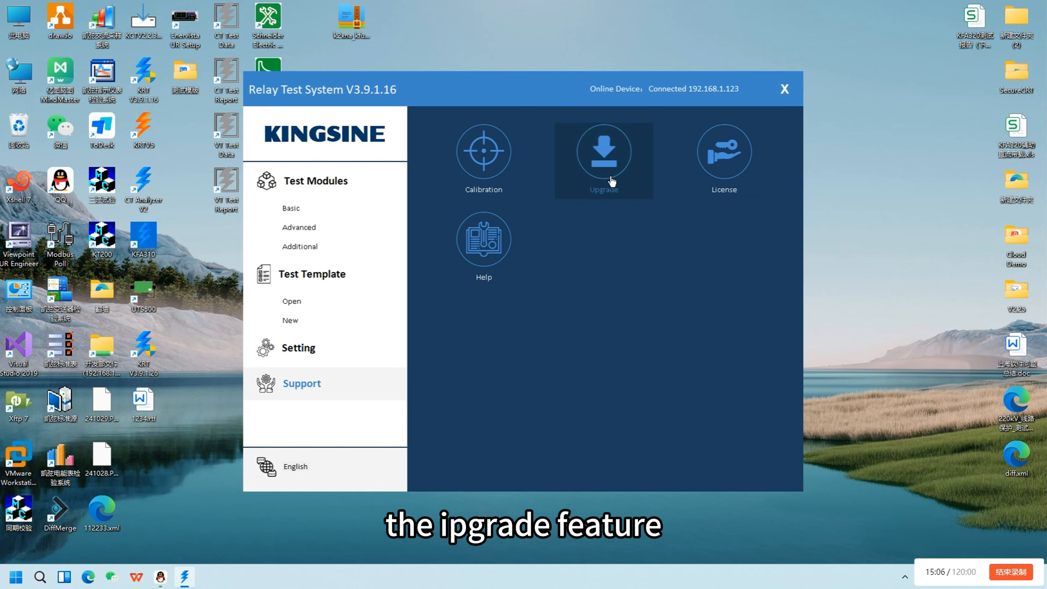
{"action": "mouse_move", "coordinate": [632, 182]}
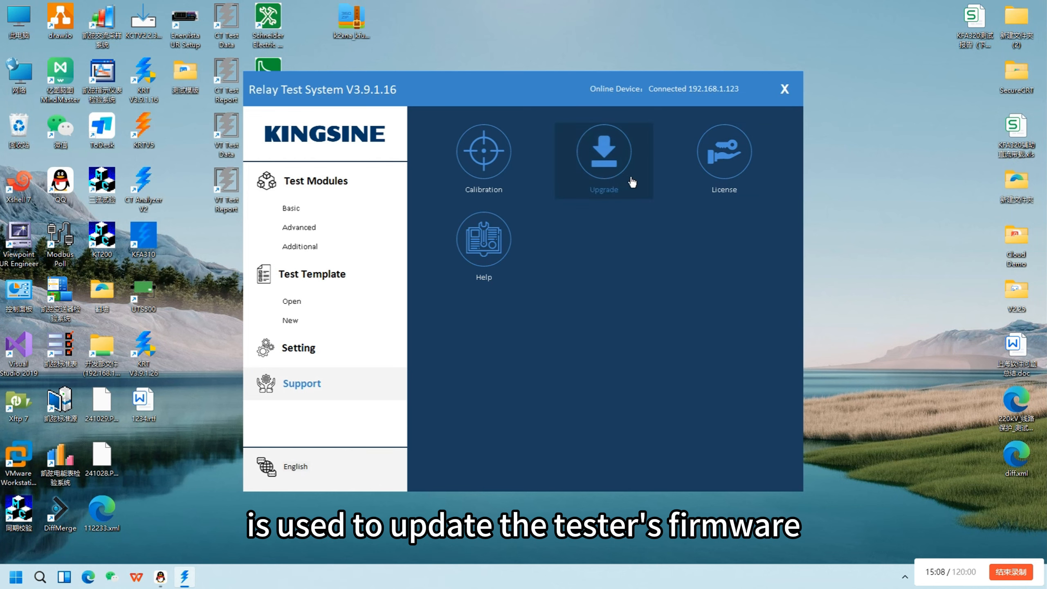
{"action": "left_click", "coordinate": [603, 158]}
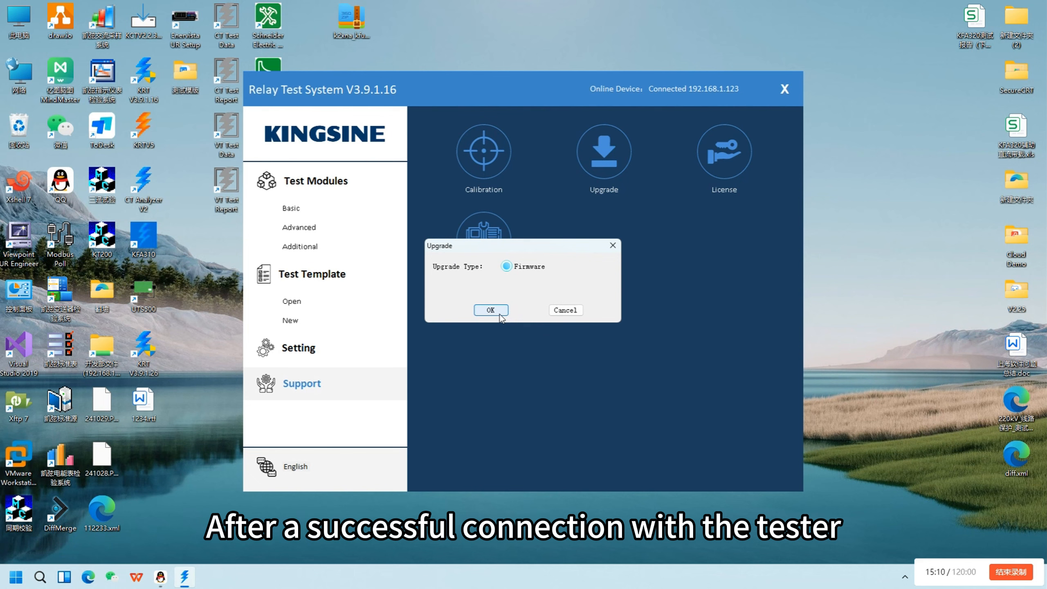
{"action": "left_click", "coordinate": [489, 310]}
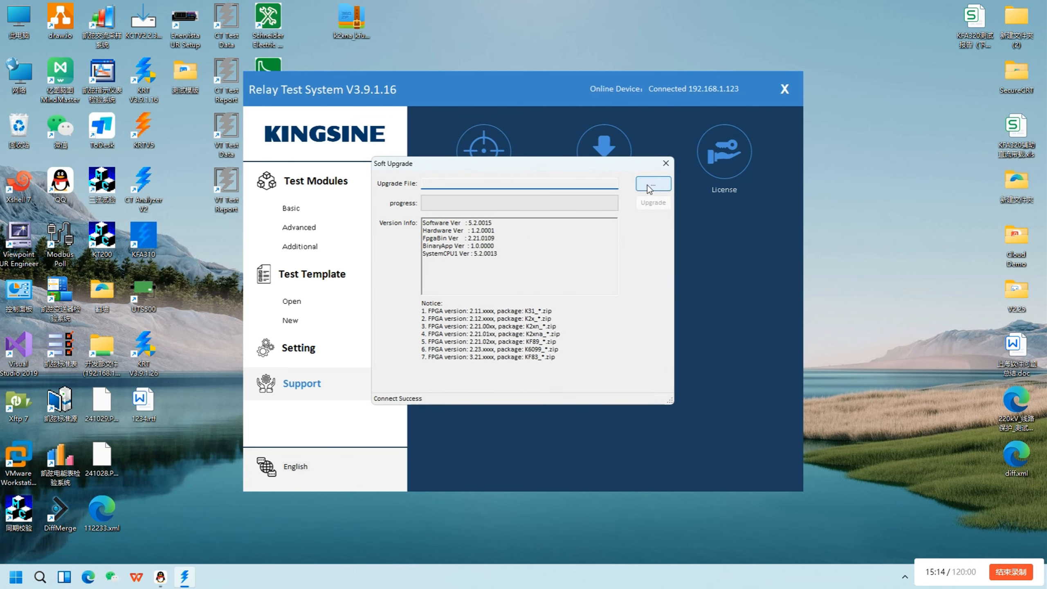
{"action": "left_click", "coordinate": [652, 183]}
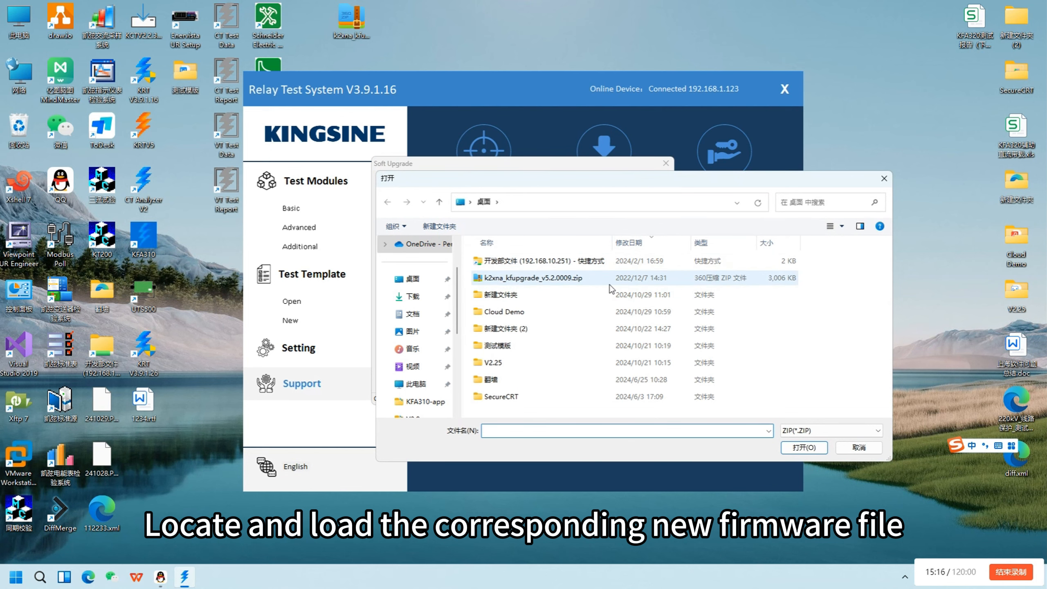
{"action": "double_click", "coordinate": [530, 277]}
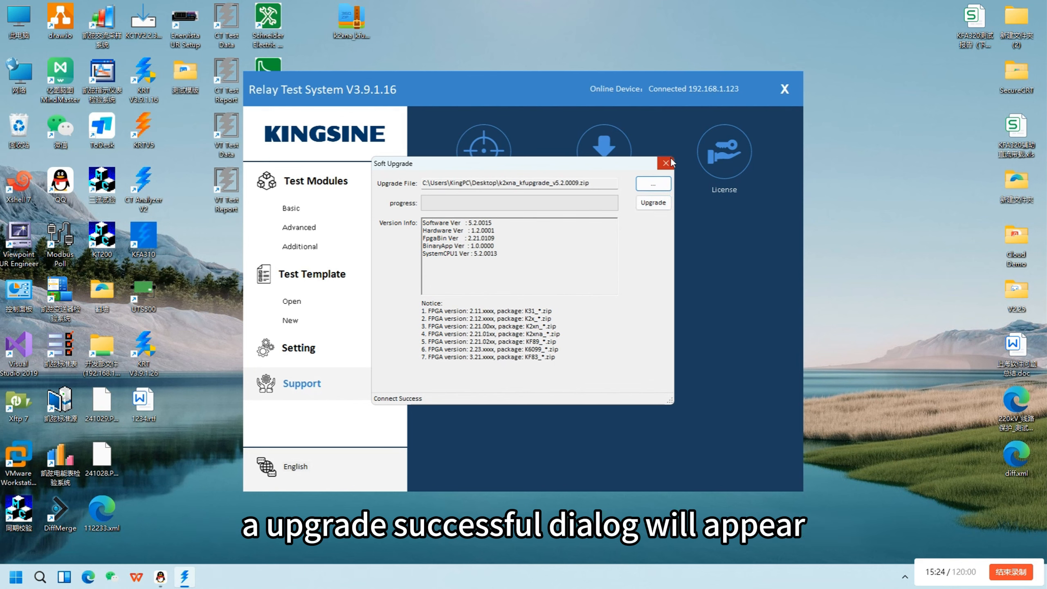
{"action": "left_click", "coordinate": [665, 162]}
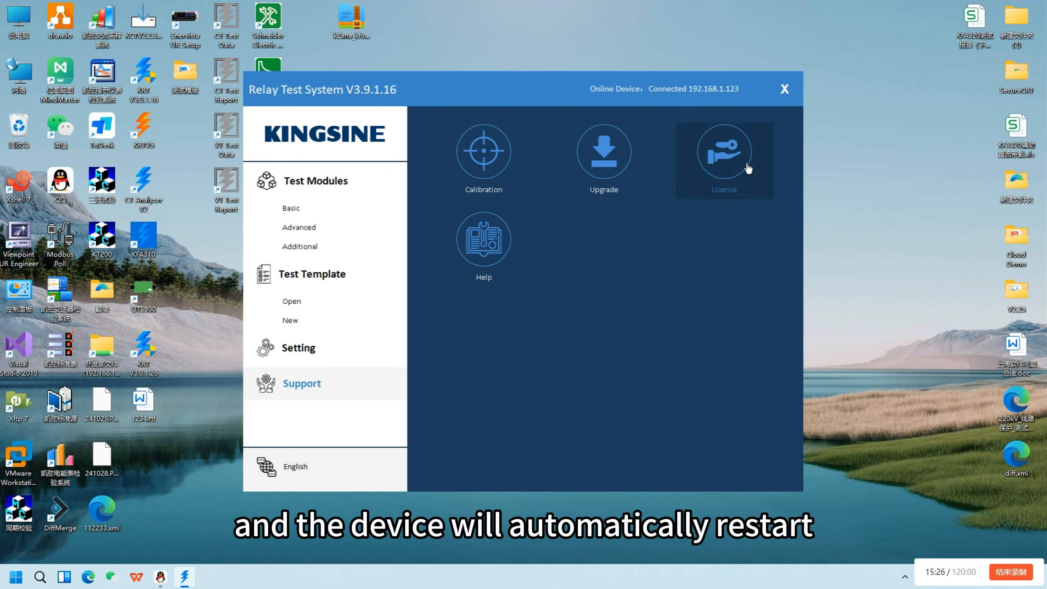
{"action": "left_click", "coordinate": [723, 151]}
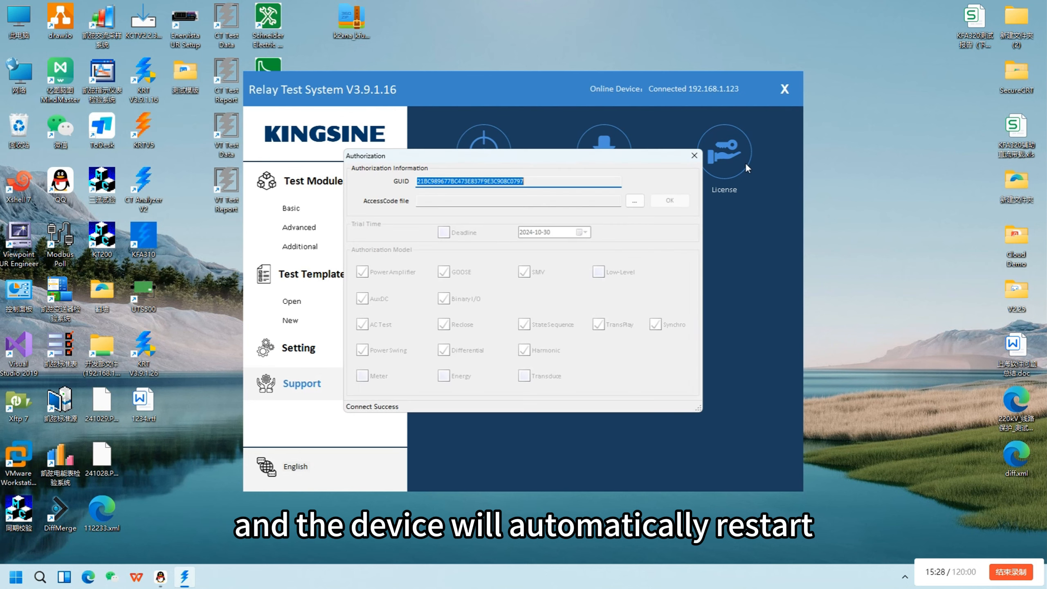
{"action": "mouse_move", "coordinate": [761, 174]}
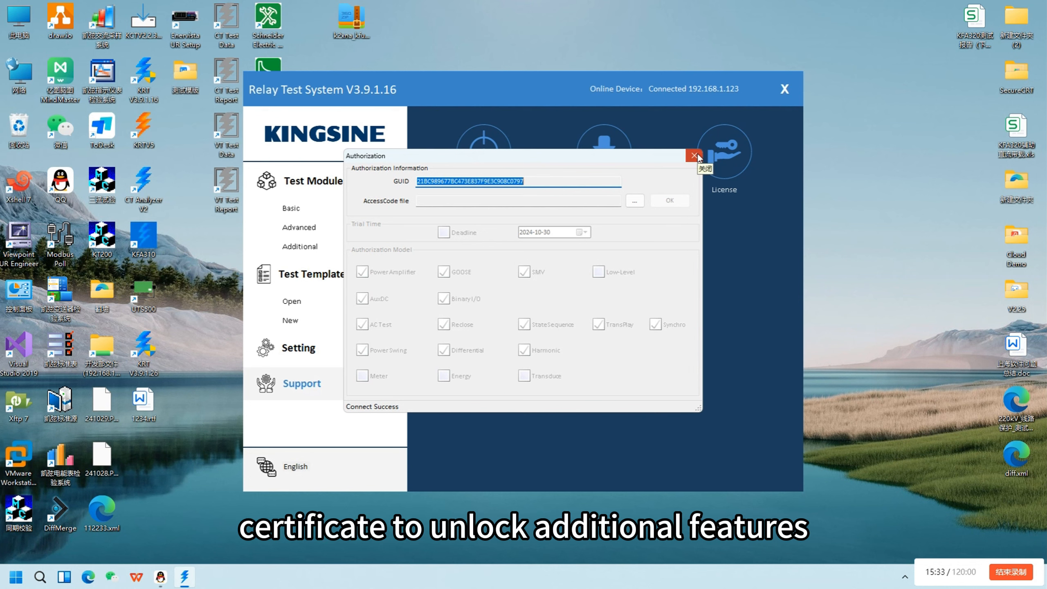
{"action": "left_click", "coordinate": [696, 155]}
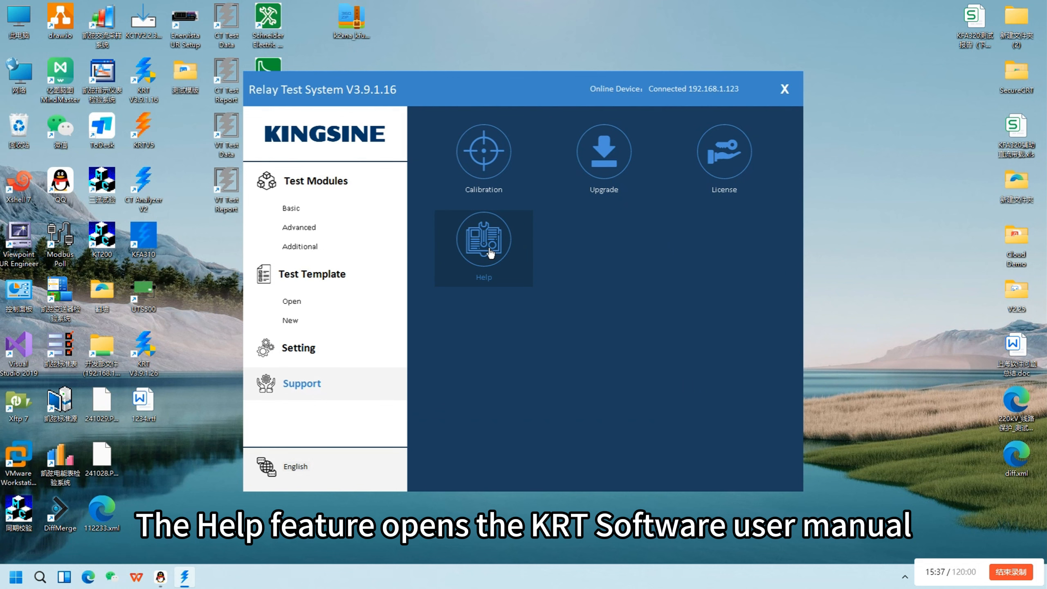
{"action": "mouse_move", "coordinate": [290, 470]}
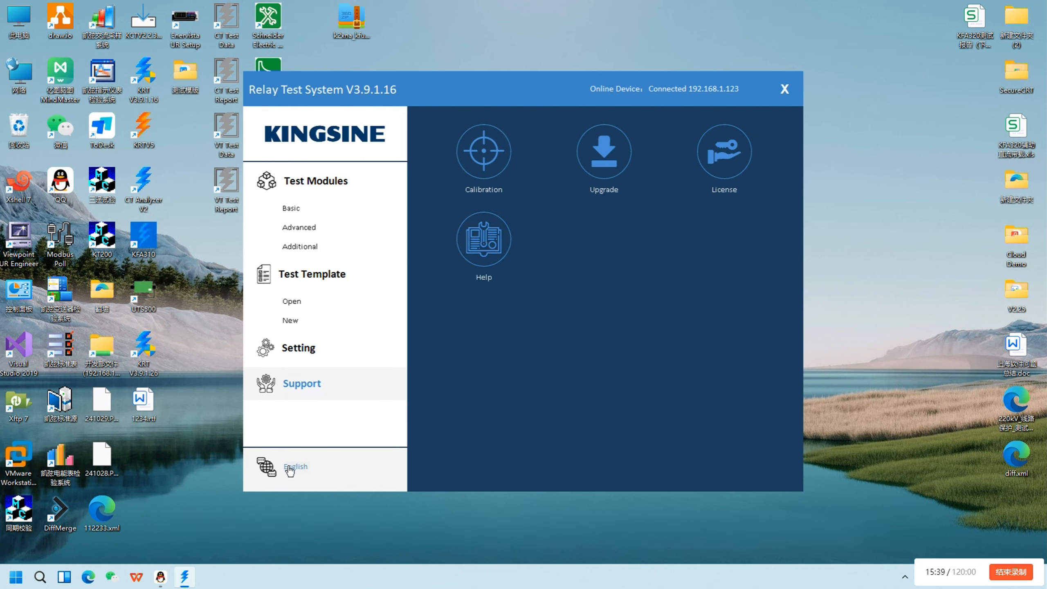
Step: Open the Language/Theme Setting dialog from the English sidebar entry
{"action": "left_click", "coordinate": [295, 467]}
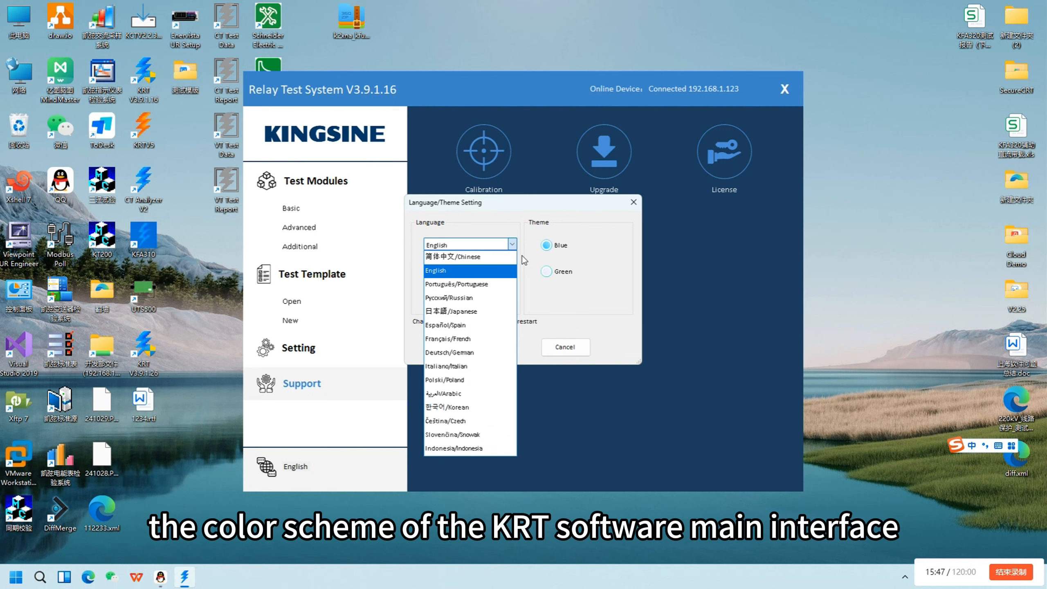
{"action": "mouse_move", "coordinate": [470, 284]}
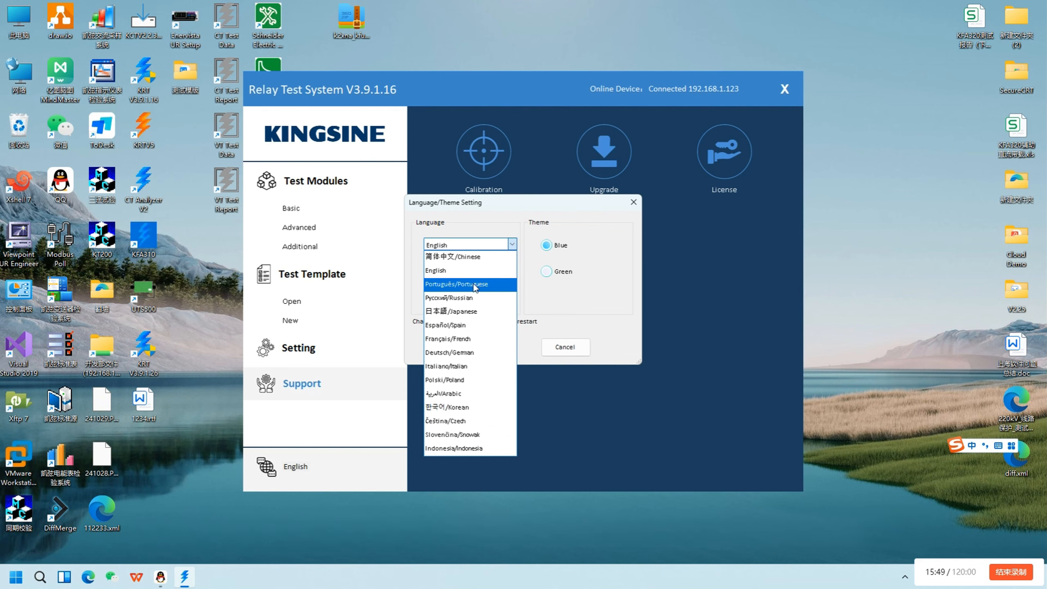